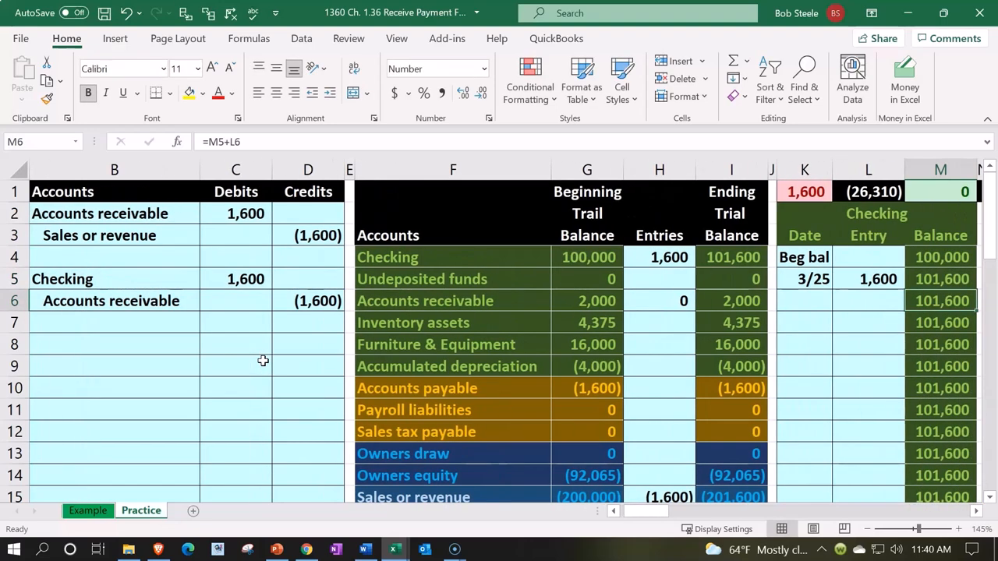
Review the checking entry, running balance, 1,600 total and Accounts receivable journal and trial balance rows.
click(867, 278)
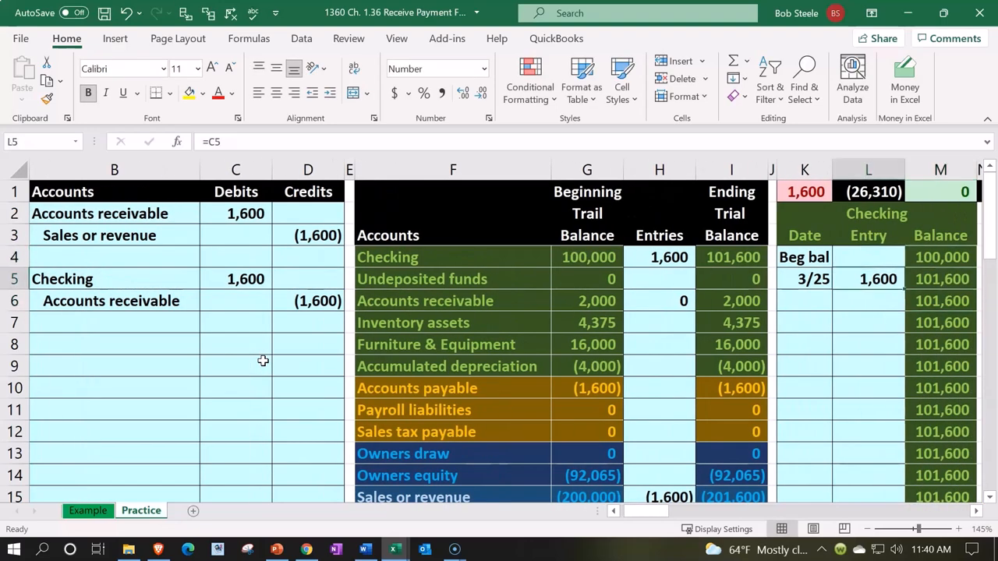
click(940, 279)
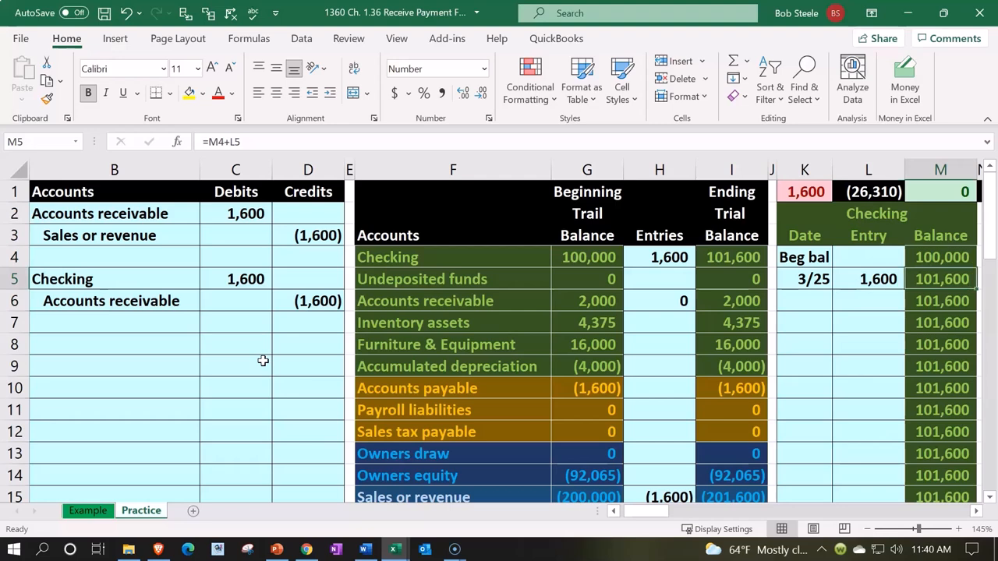
click(731, 257)
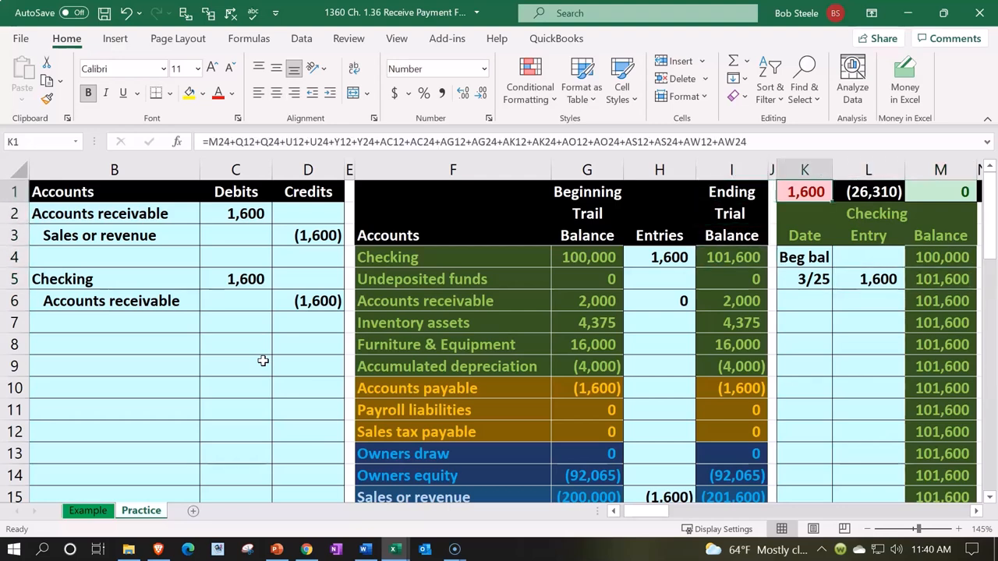
click(114, 301)
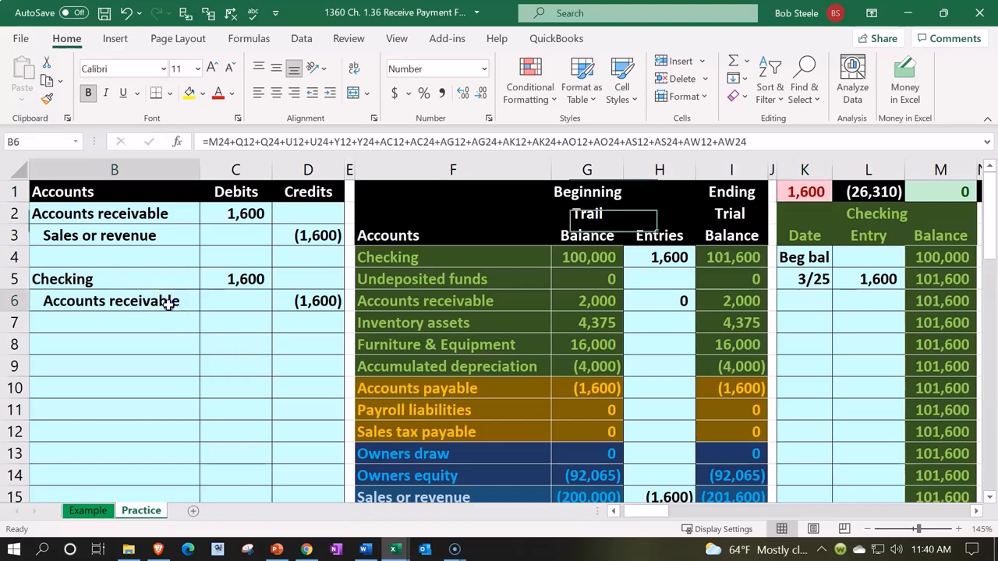
click(425, 300)
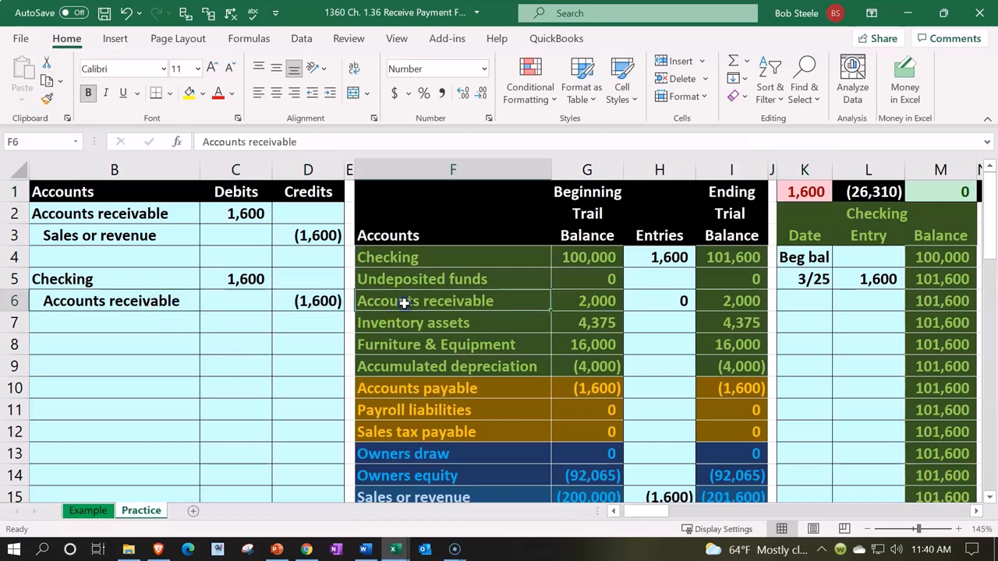
Enter =D6 in P18 to post the 3/25 (1,600) payment to the Accounts receivable ledger.
scroll(right, 3)
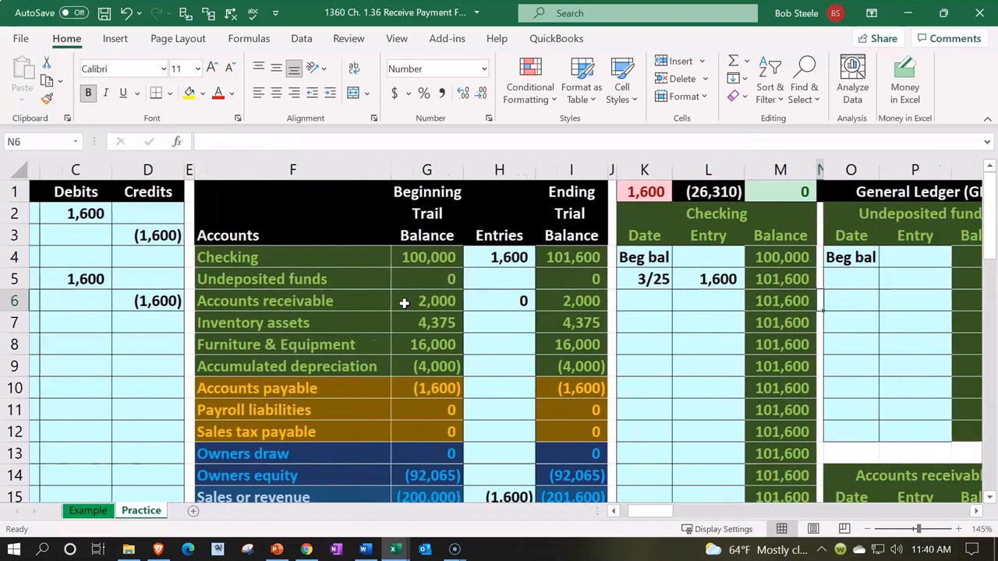
scroll(right, 3)
text(3/25)
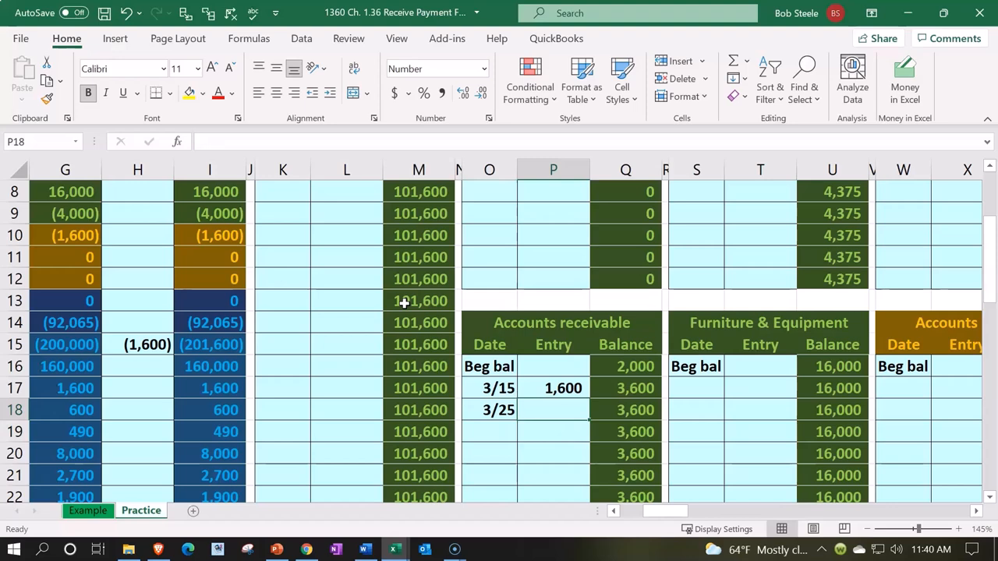
text(=)
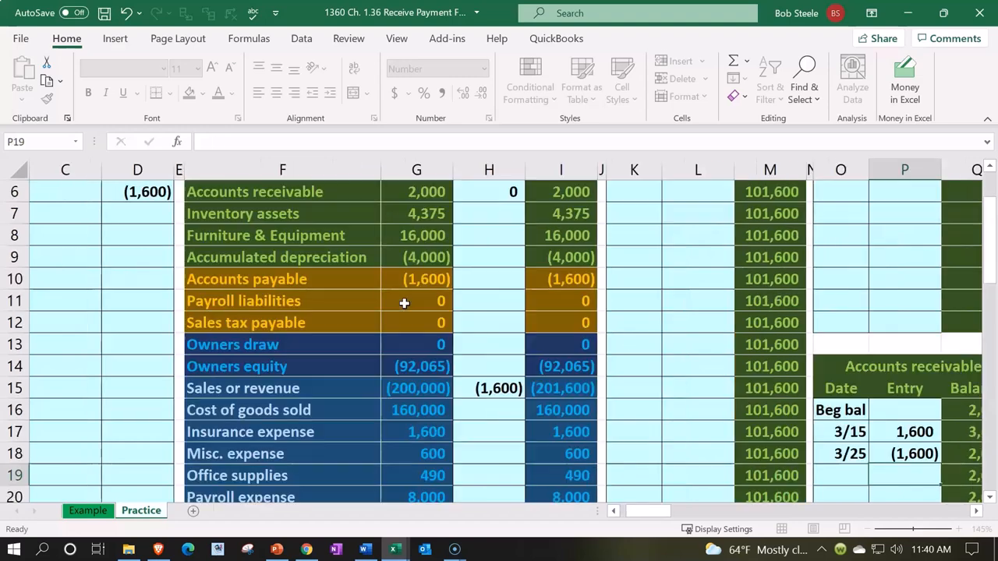
scroll(right, 3)
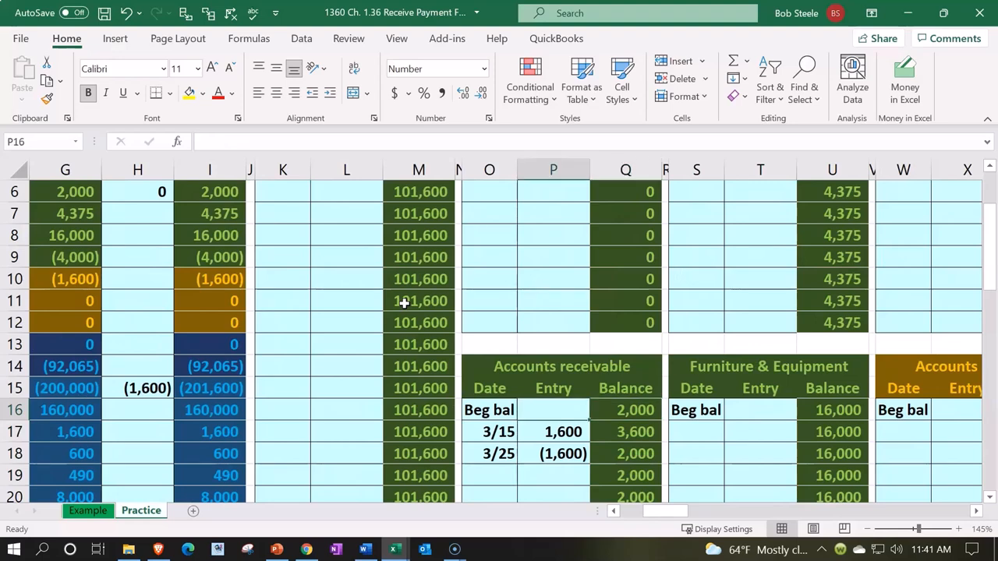
click(554, 431)
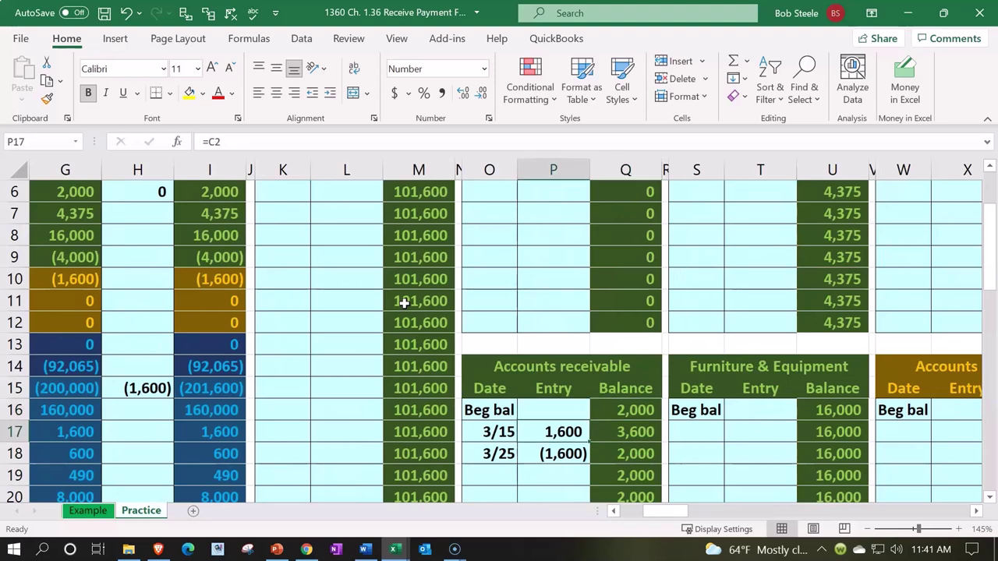
click(625, 431)
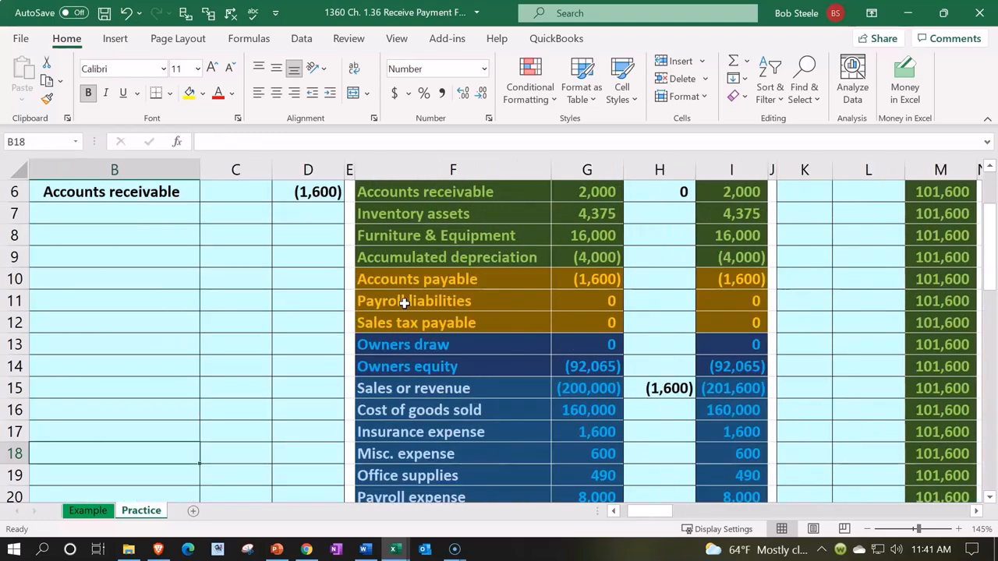
click(641, 300)
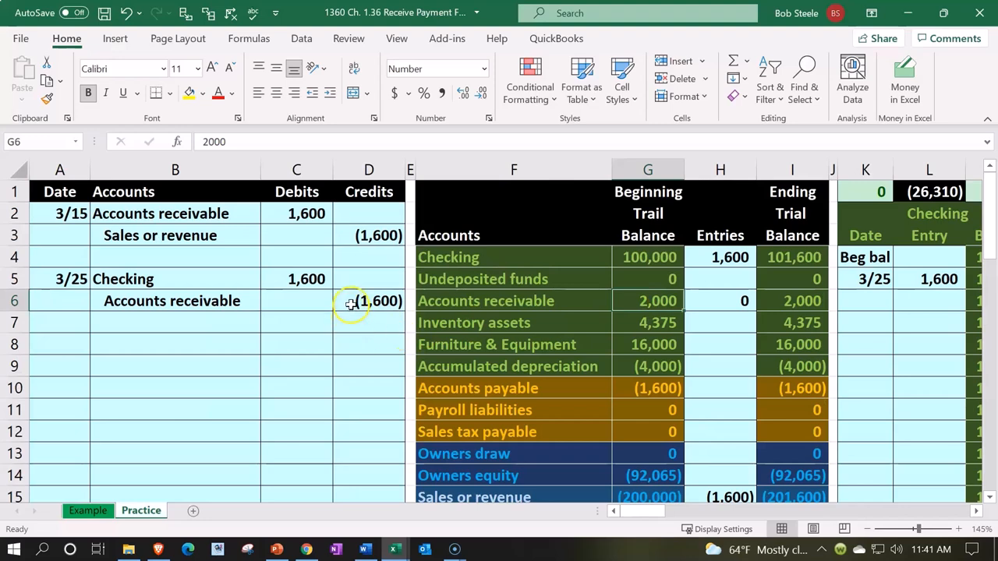
click(368, 301)
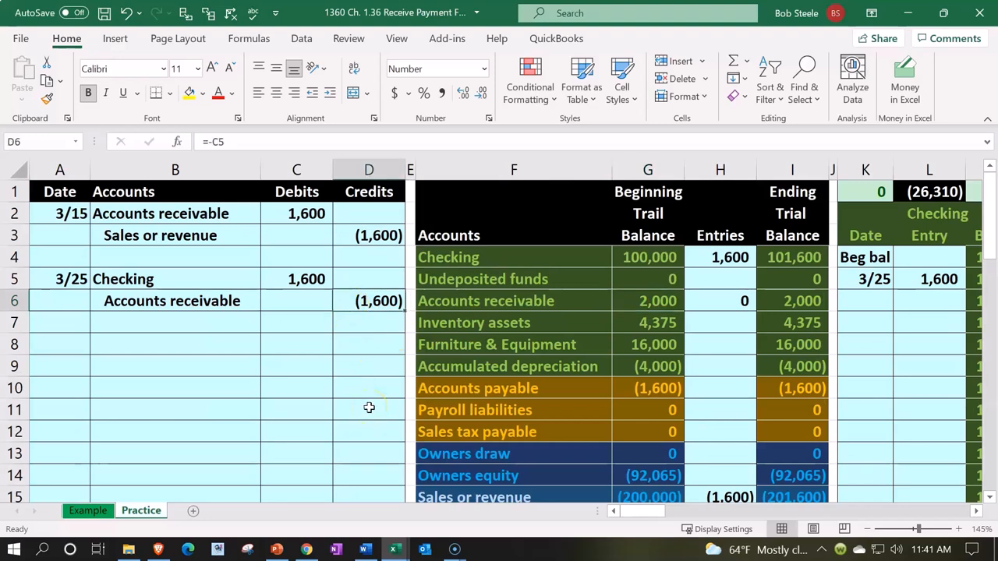
click(865, 301)
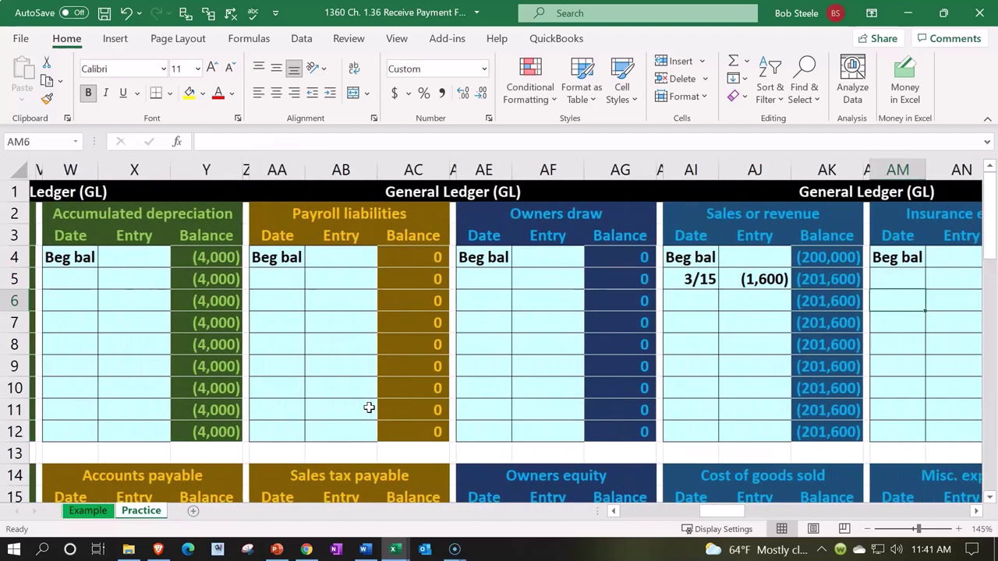
Enter the 3/25 date and =D6 payment of (1,600) in Customer 4's ledger (BC18, BD18).
scroll(right, 3)
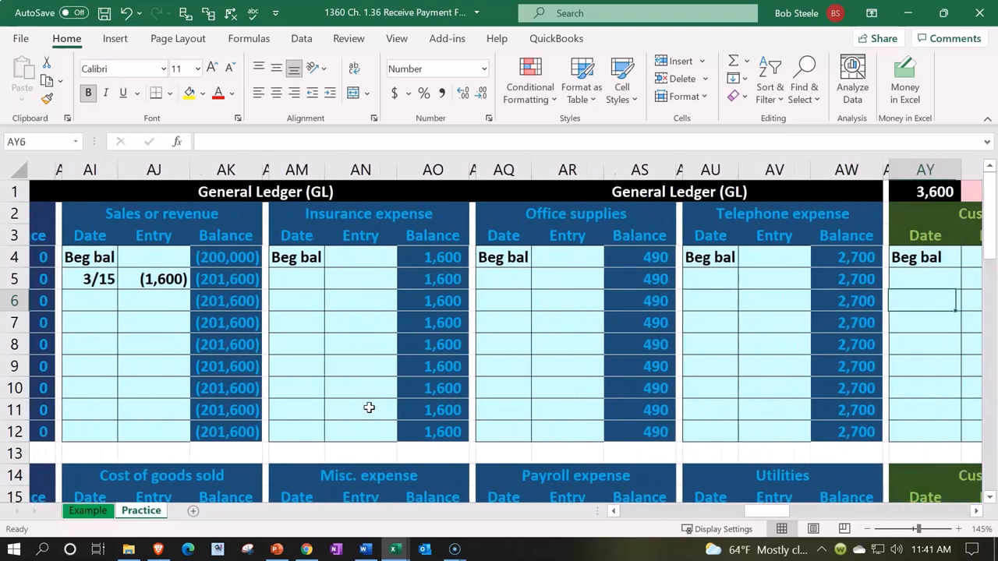
scroll(right, 3)
text(3/15)
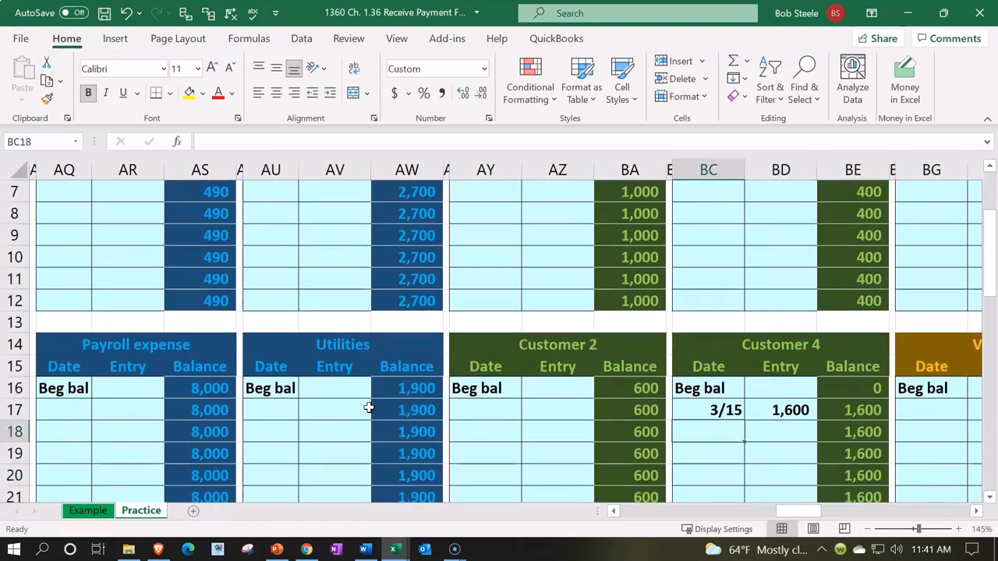
text(38/)
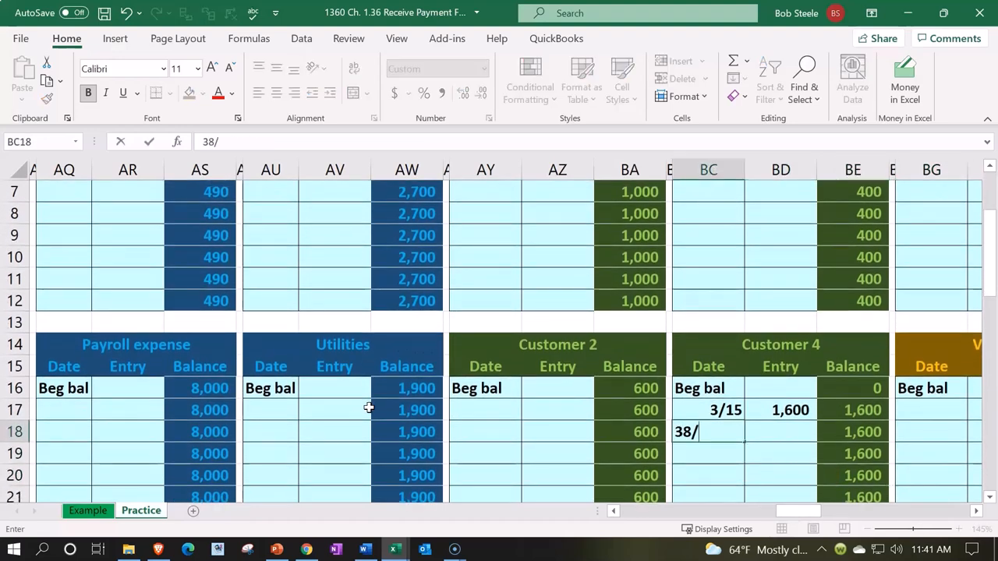
key(Backspace)
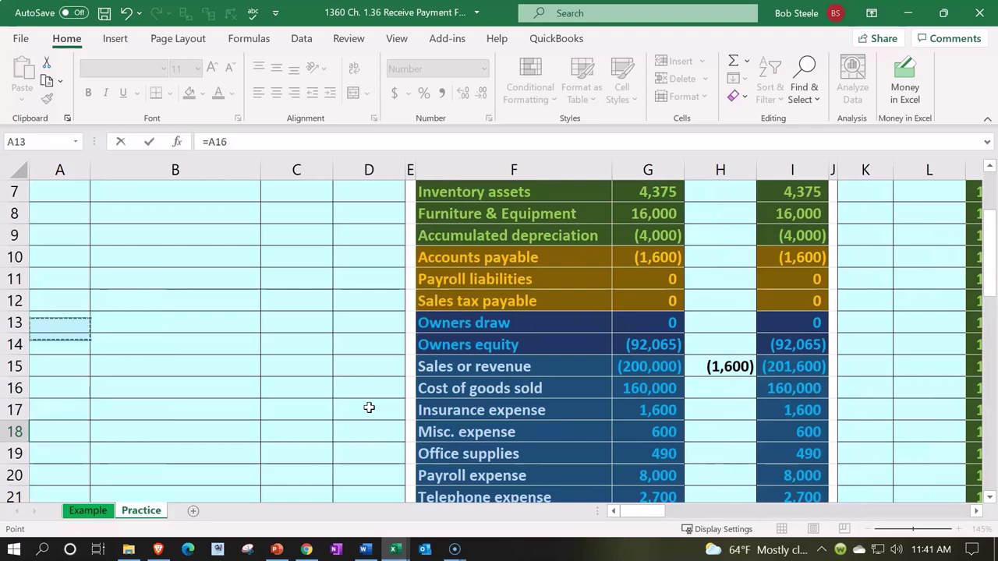
scroll(up, 3)
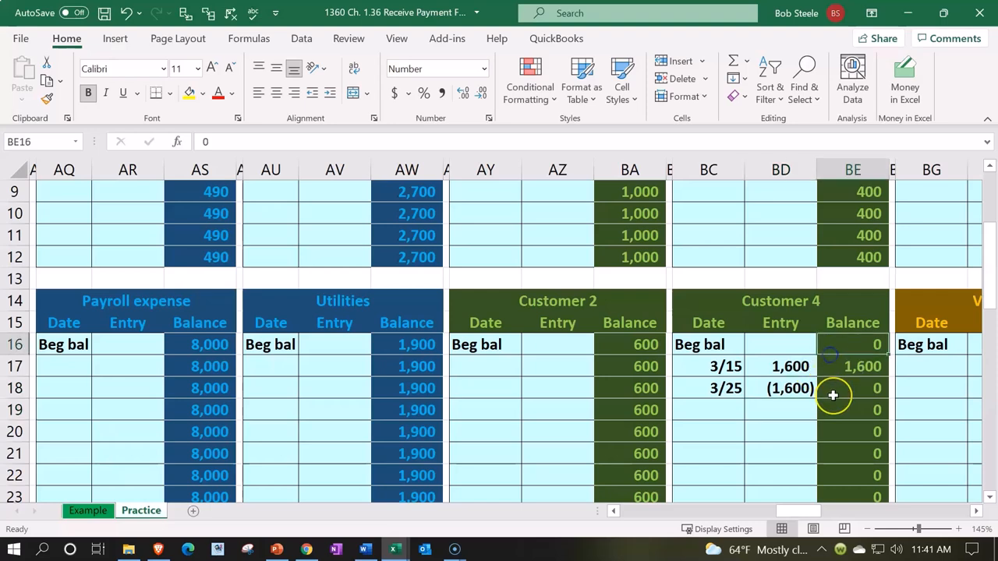
mouse_move(833, 396)
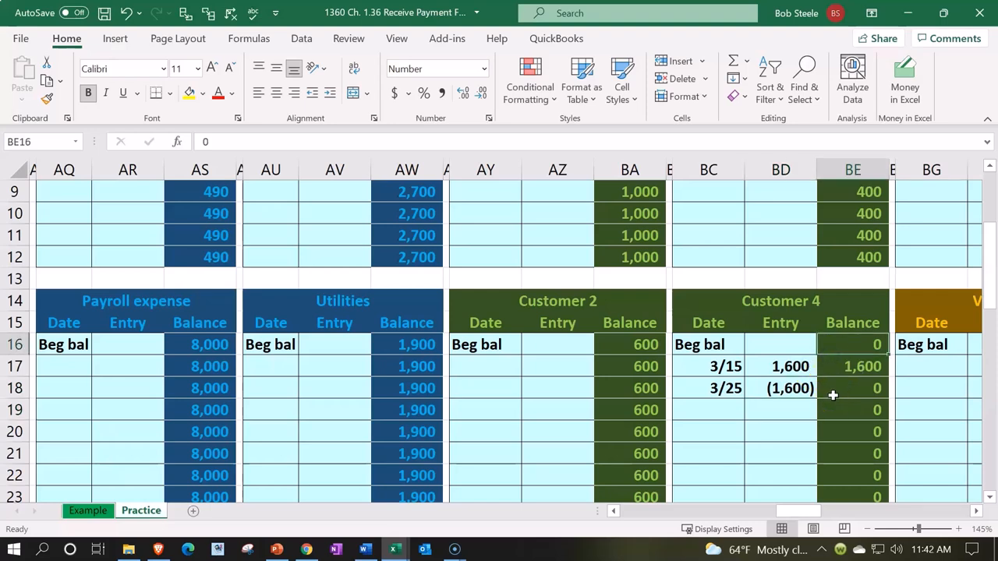
click(852, 366)
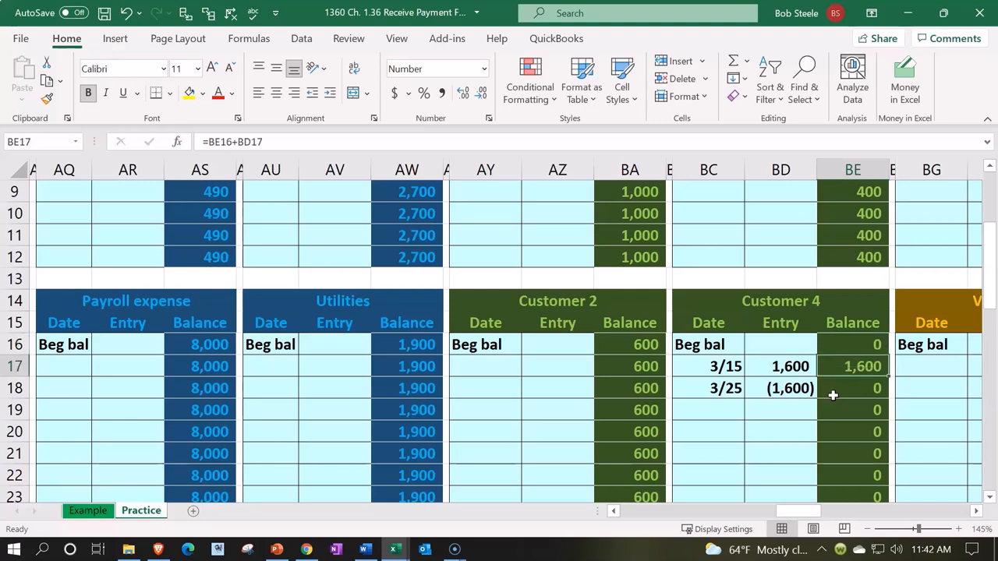
click(780, 366)
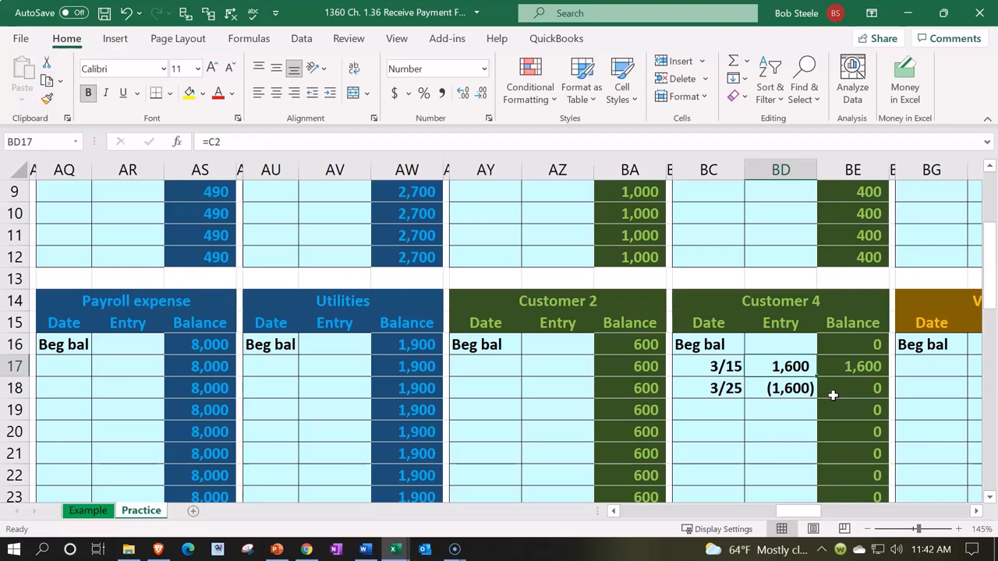
click(781, 388)
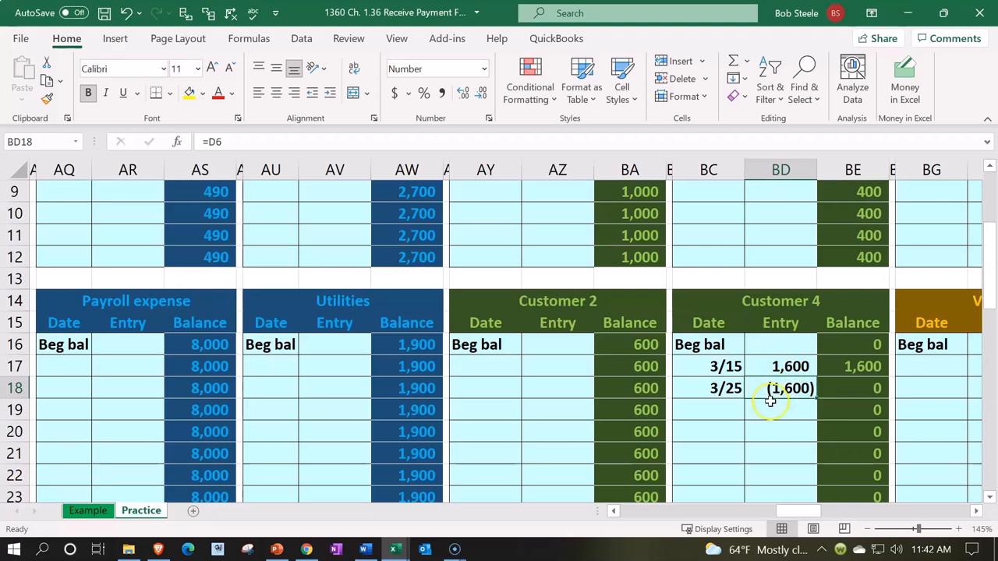
mouse_move(767, 446)
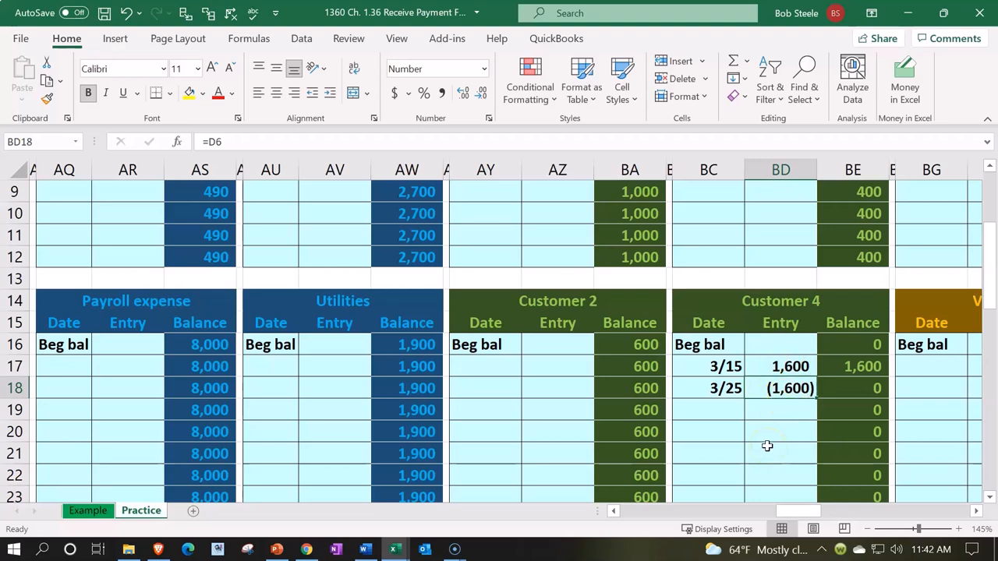
scroll(up, 3)
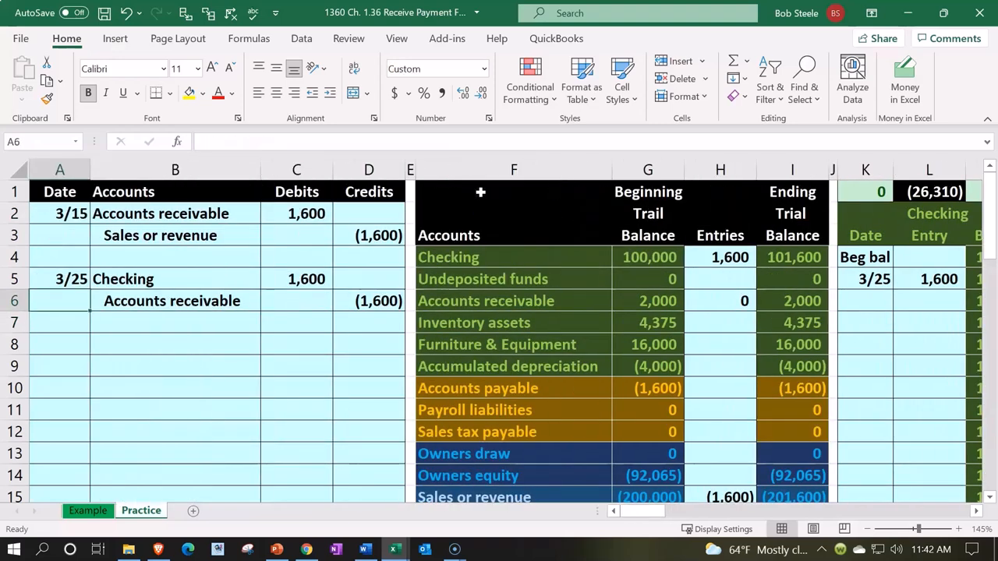
drag(59, 280, 369, 279)
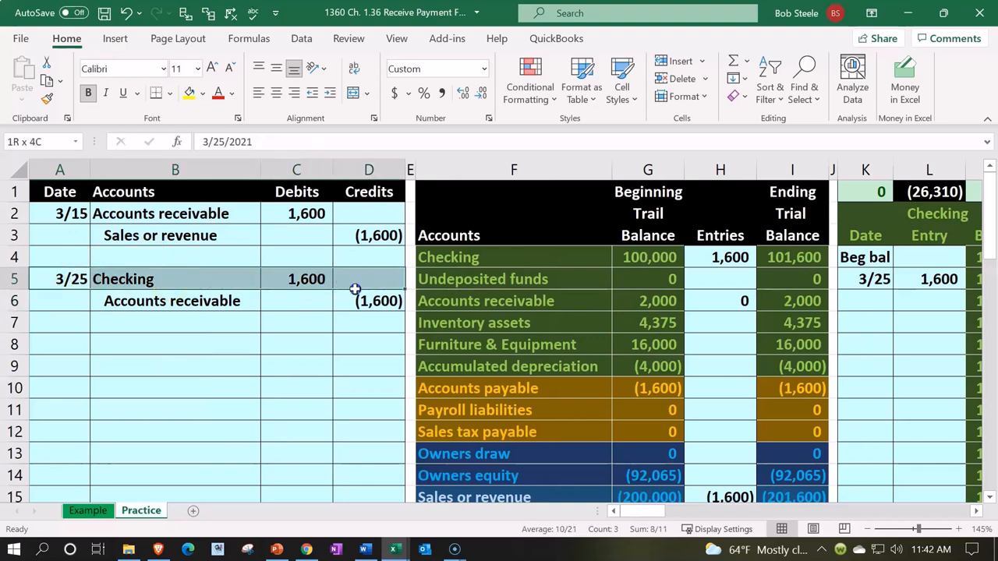
click(648, 278)
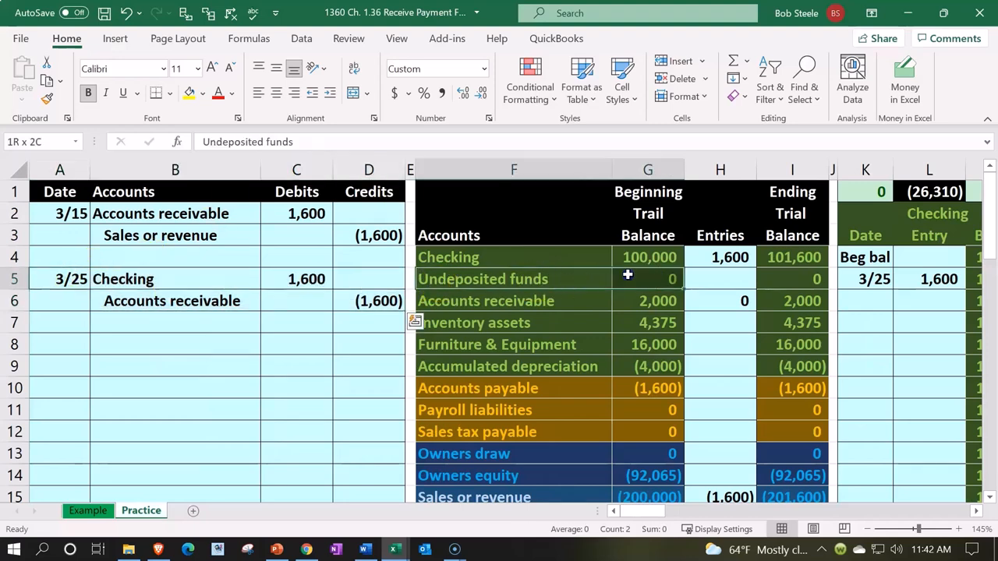
click(513, 278)
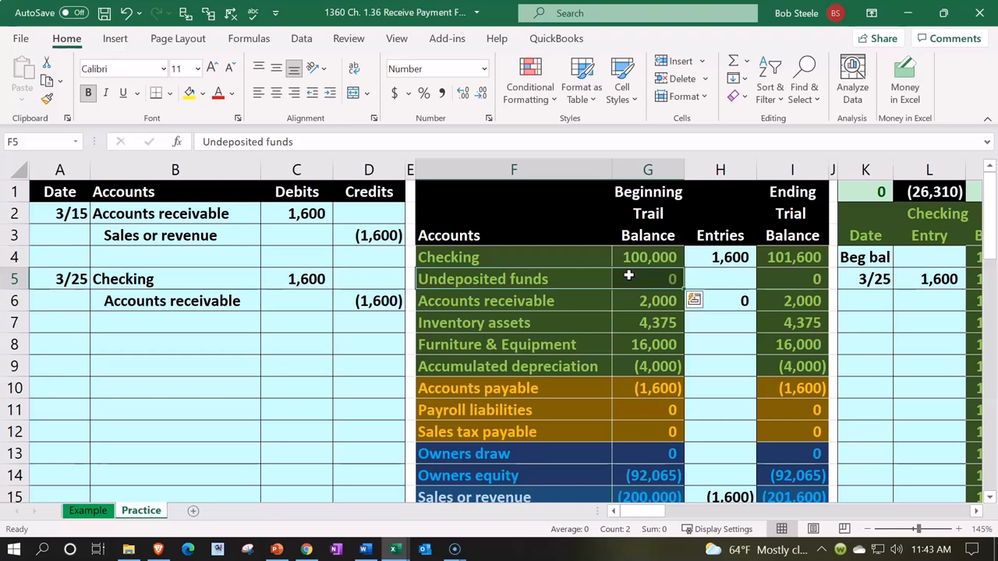
click(513, 300)
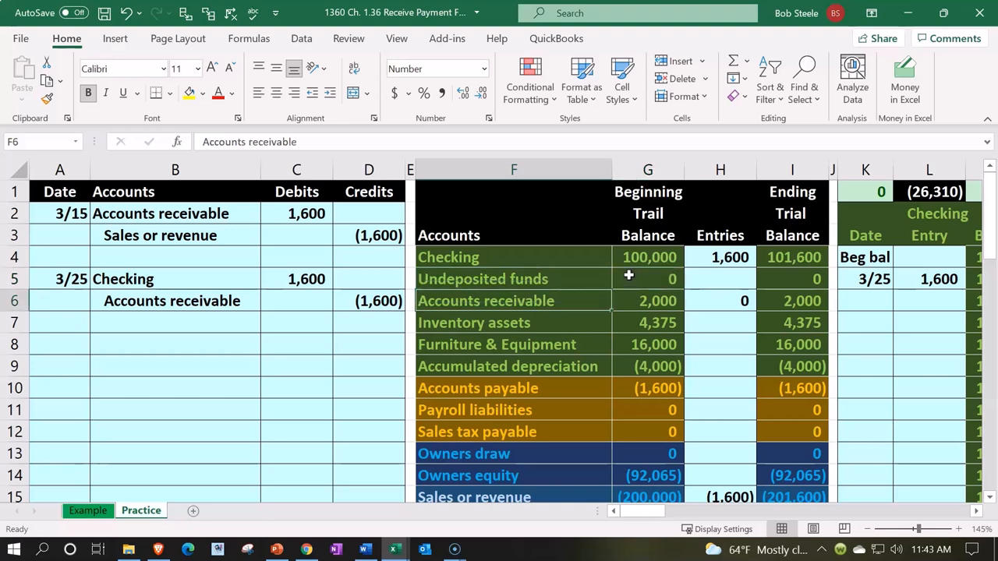
click(59, 344)
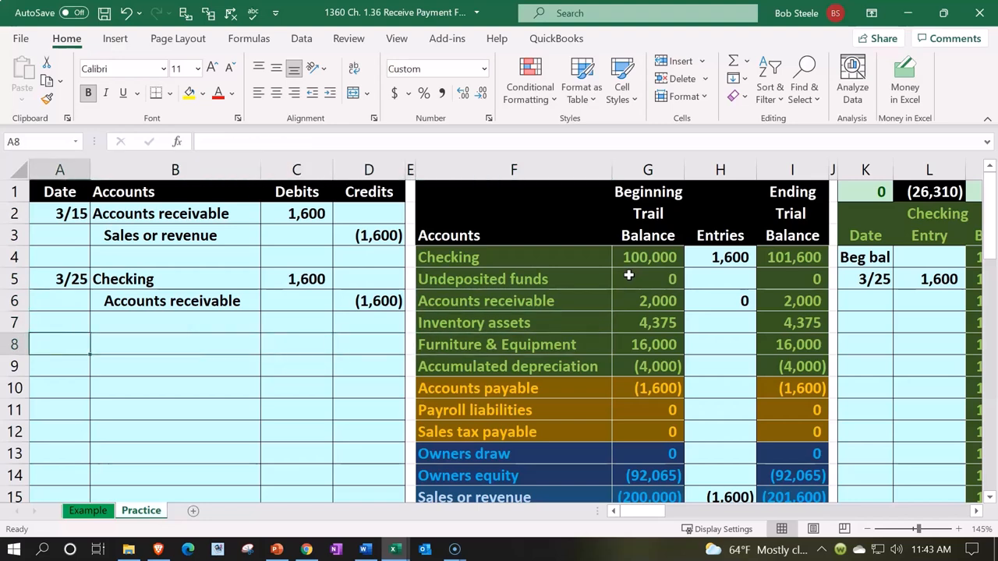
Journal the 4/10 entry: Accounts receivable debit 1,400 and Sales or revenue credit =-C8.
text(4/10)
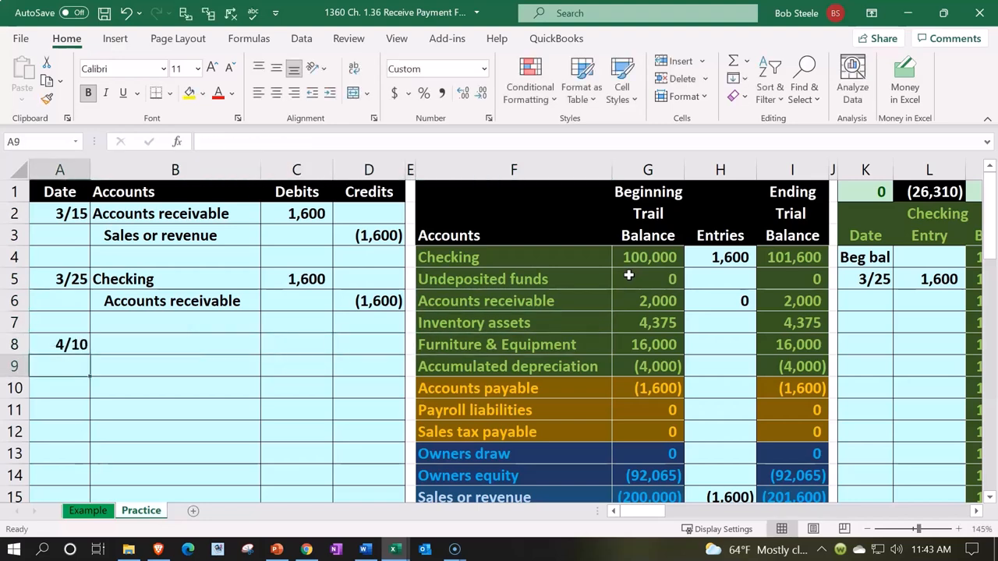
text(=)
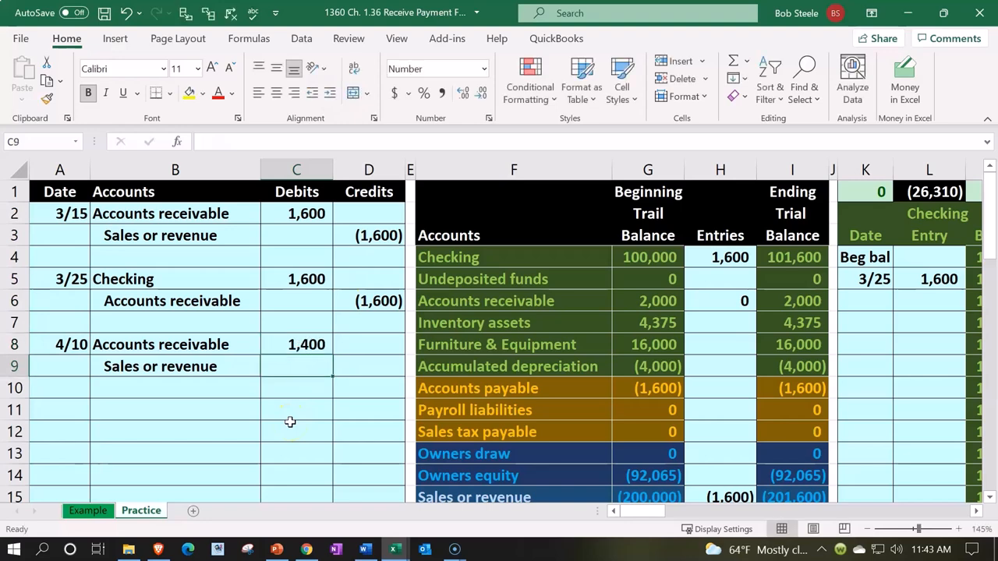
text(-C8)
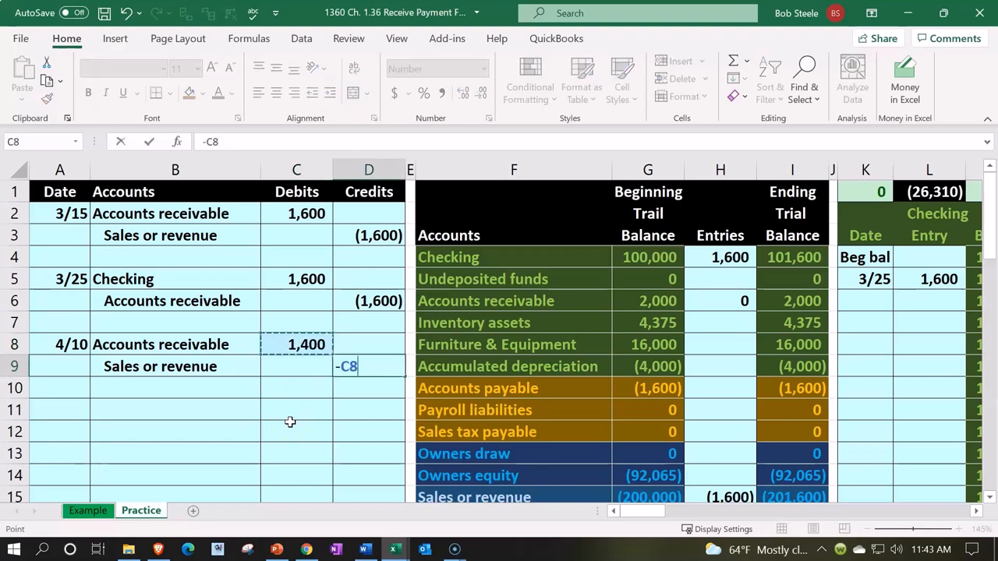
key(Return)
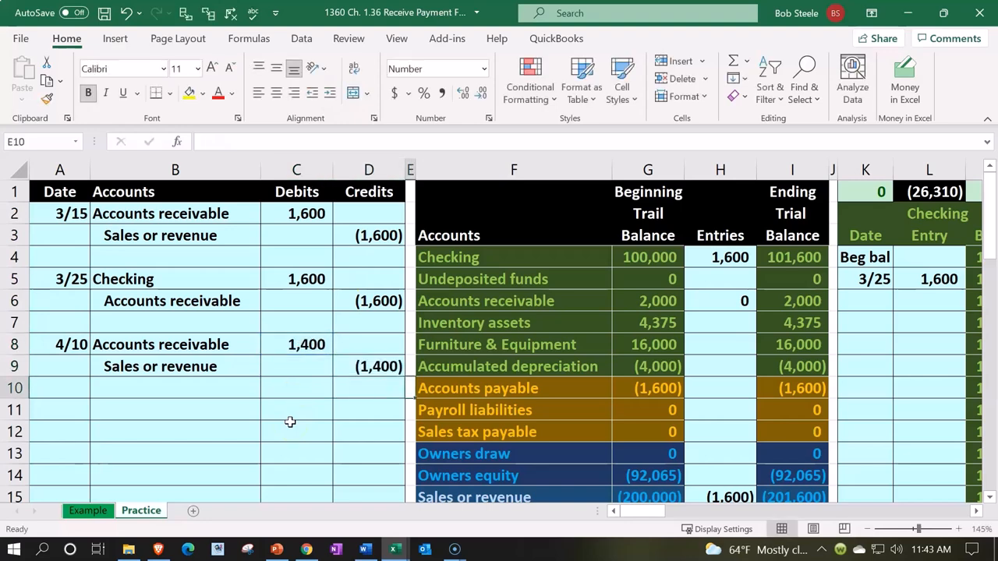
Change the Accounts receivable entries formula in H6 to =C2+D6+C8, totalling 1,400.
click(719, 300)
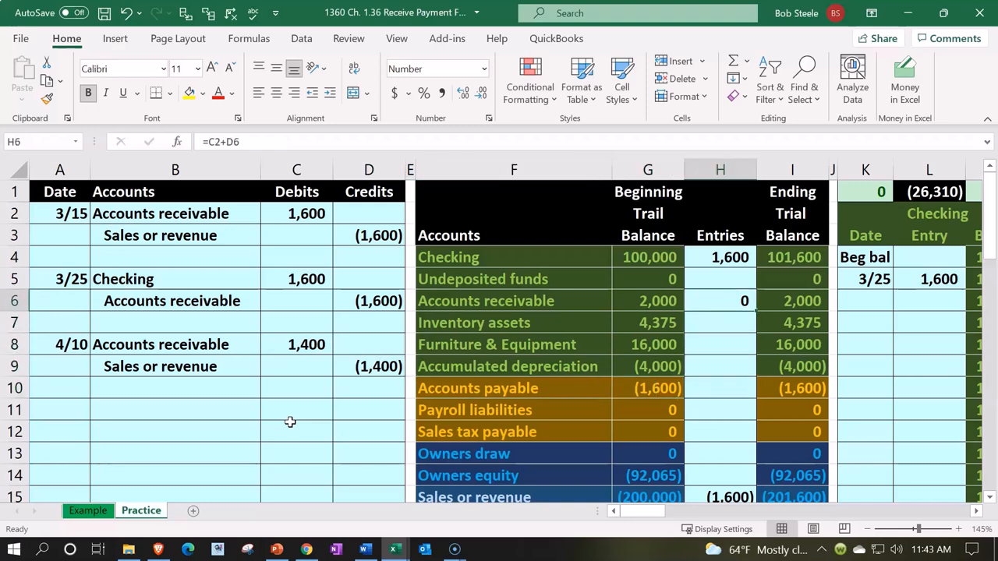
mouse_move(692, 384)
text(+E8)
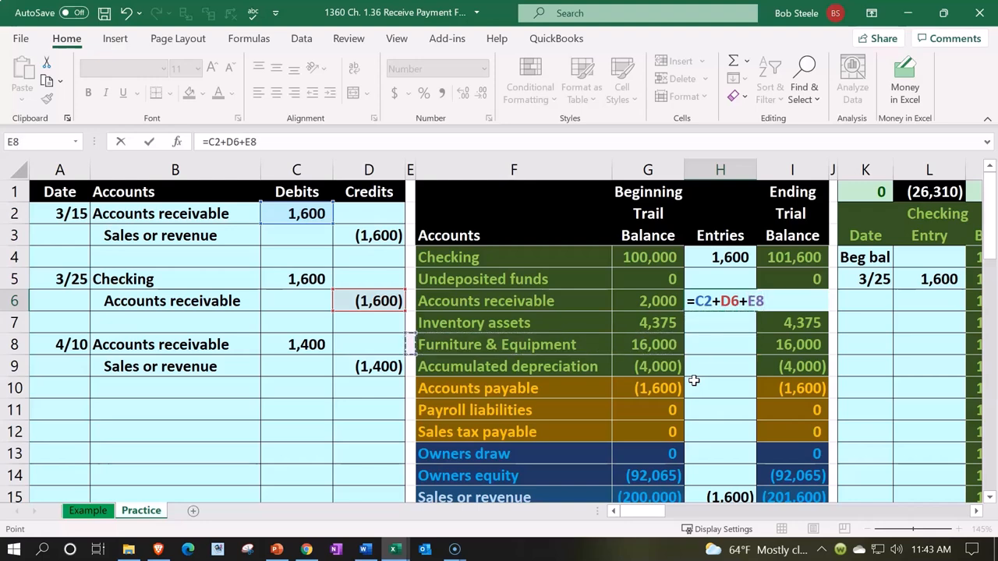
click(296, 344)
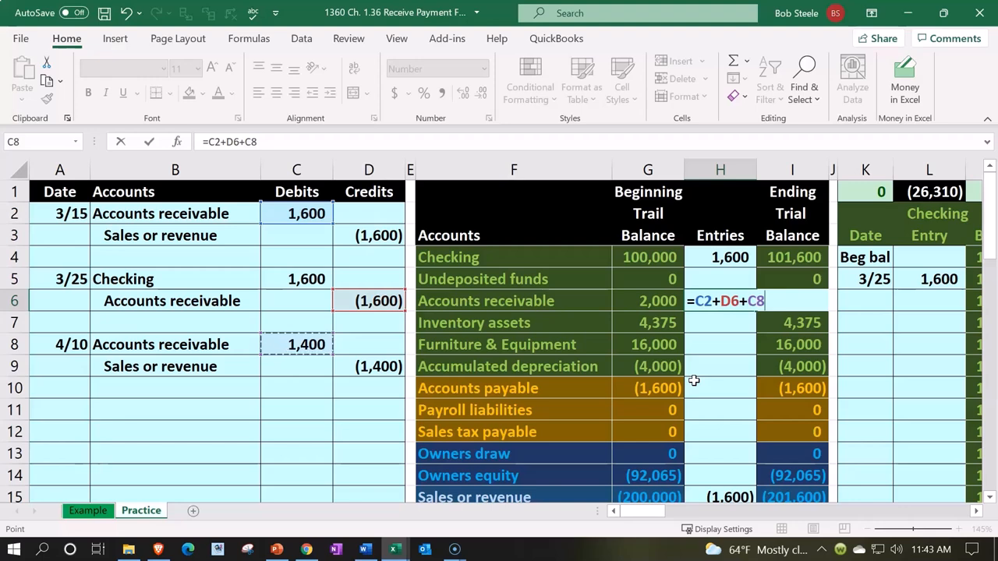
key(Return)
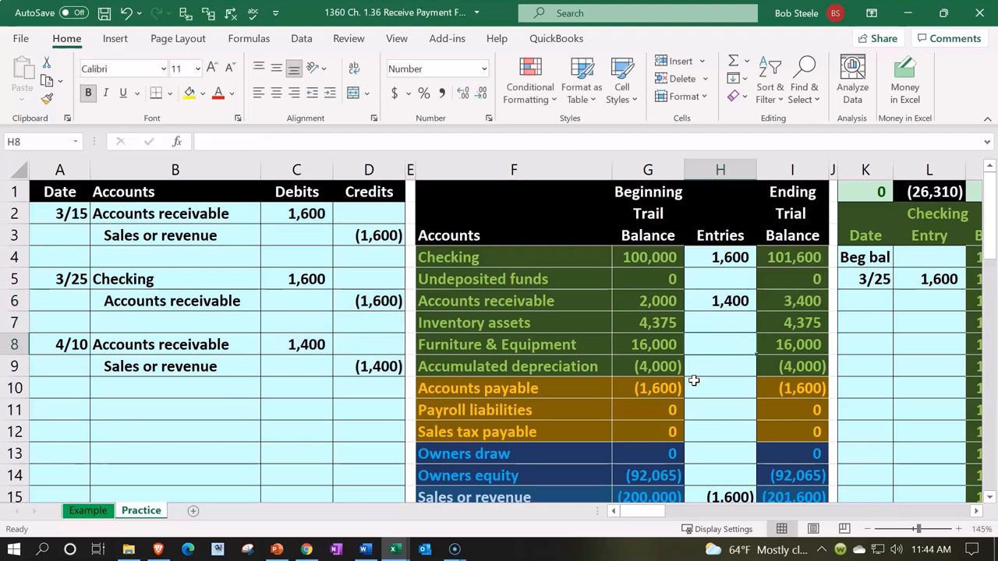
Verify the Accounts receivable beginning balance and entries formulas in the trial balance.
click(720, 300)
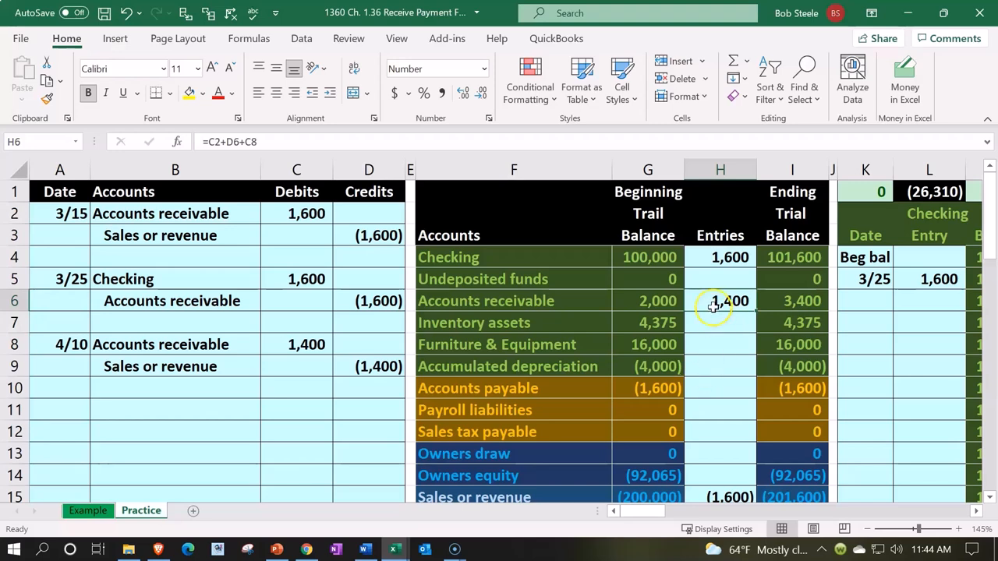
click(720, 322)
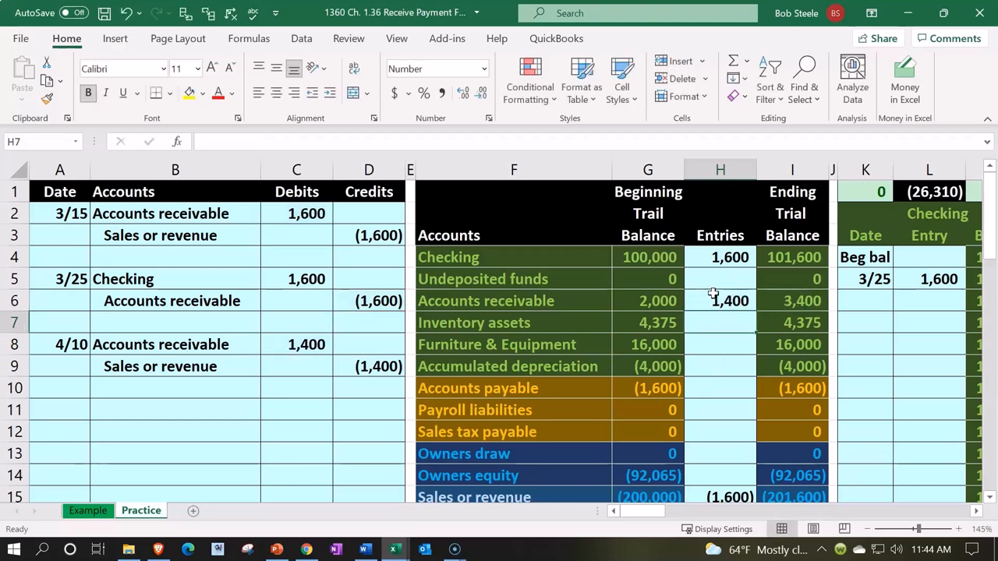
click(647, 300)
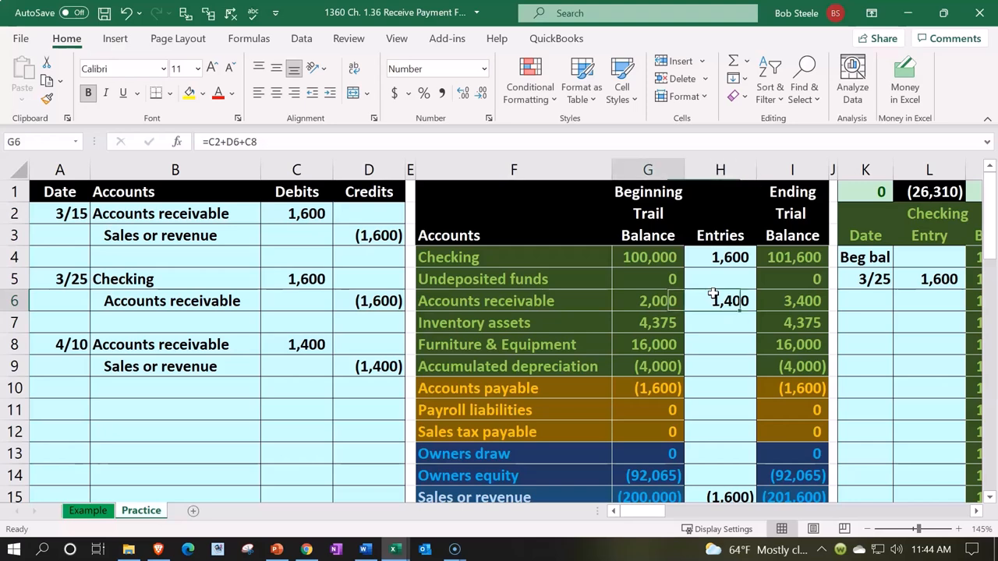
click(720, 300)
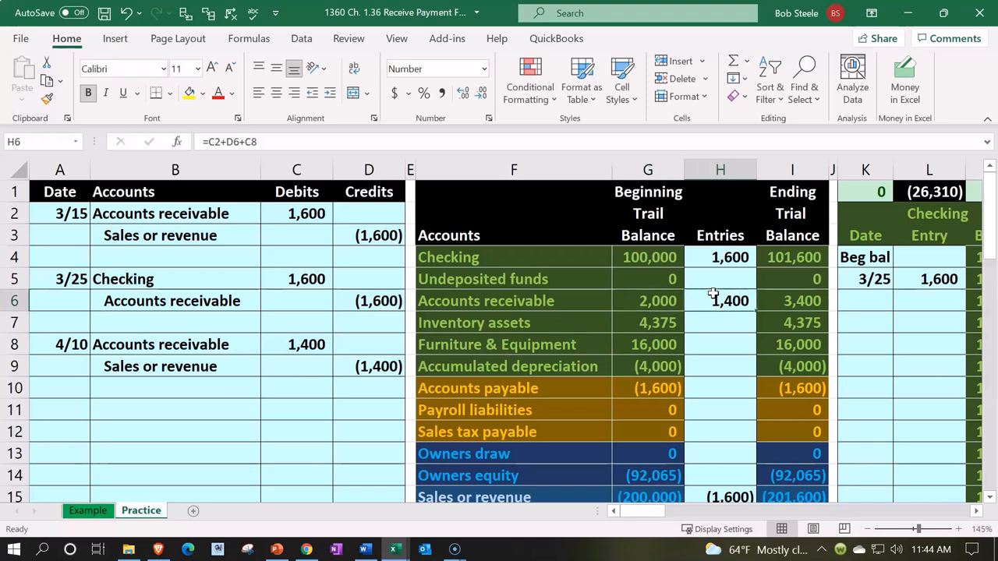
click(792, 367)
text(=D3+F15)
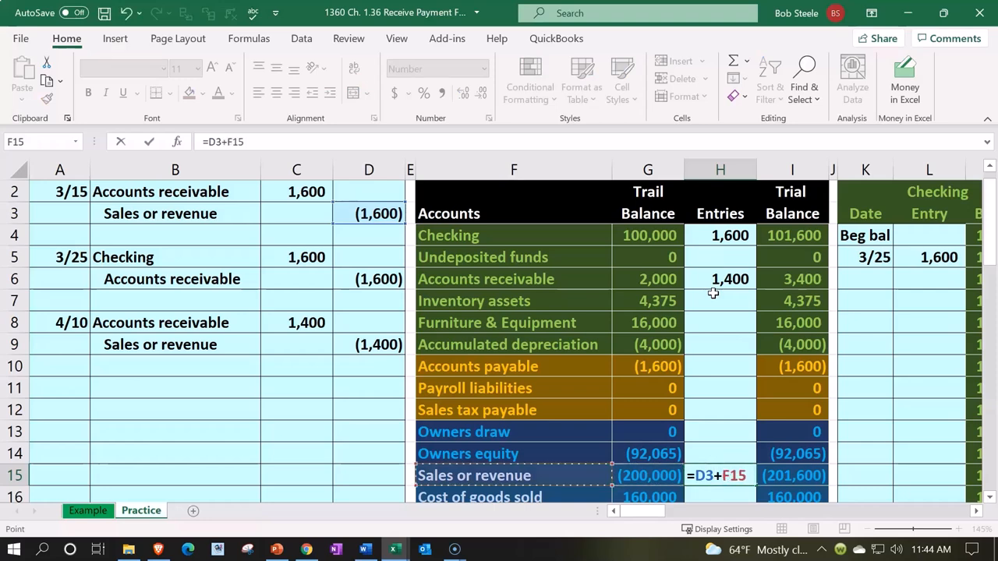
Extend the Sales or revenue entries formula in H15 to =D3+D9, totalling (3,000).
click(368, 475)
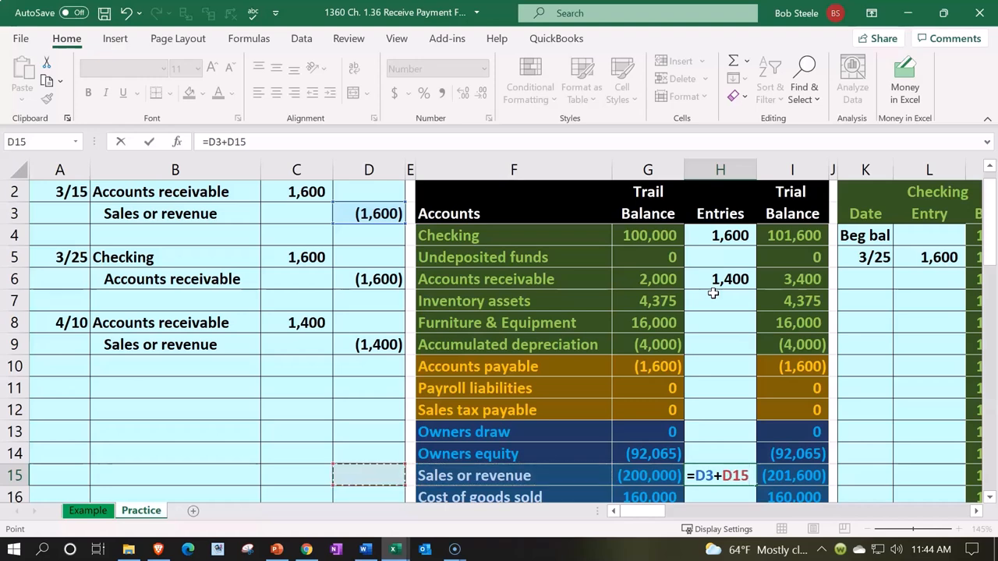
click(369, 343)
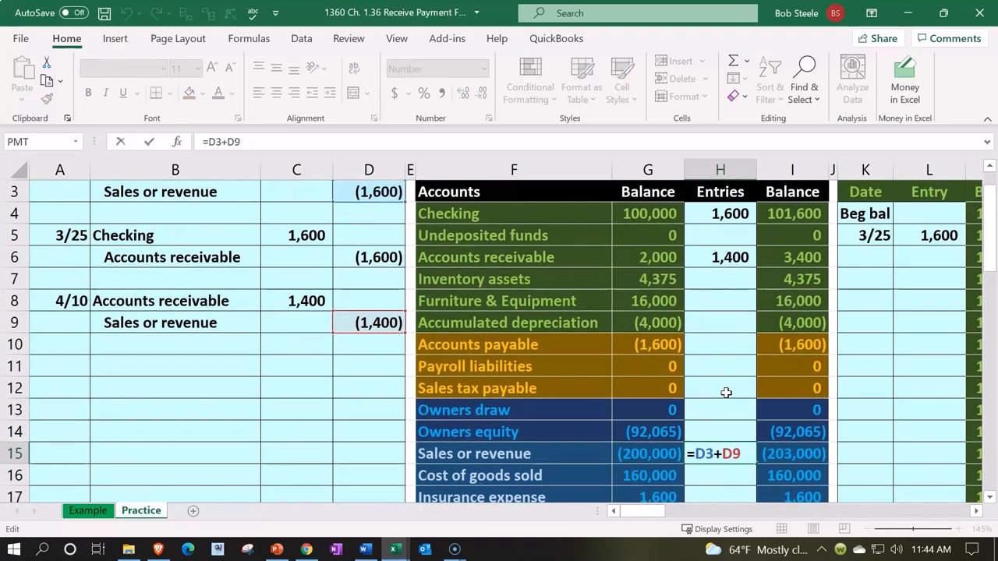
key(Return)
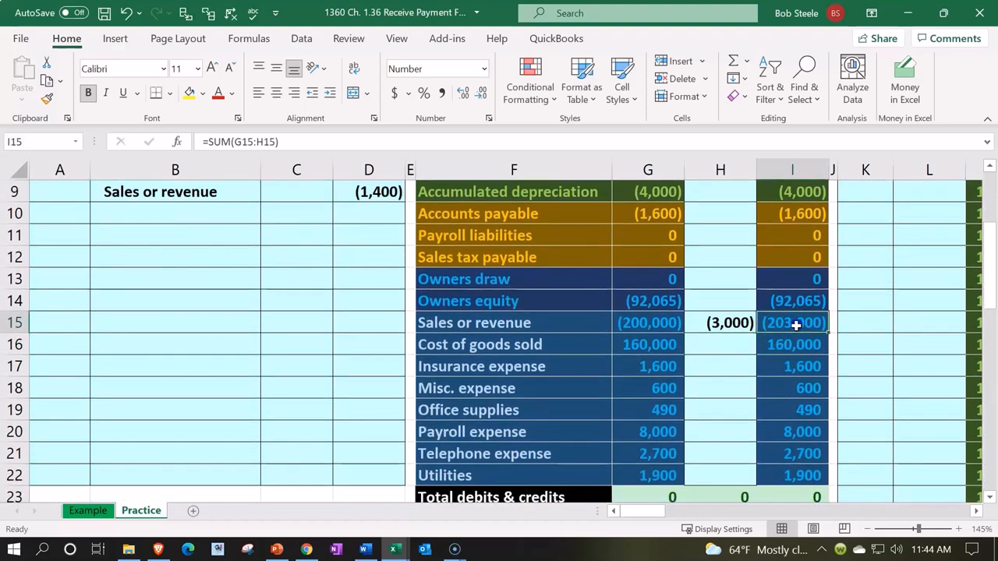
scroll(down, 3)
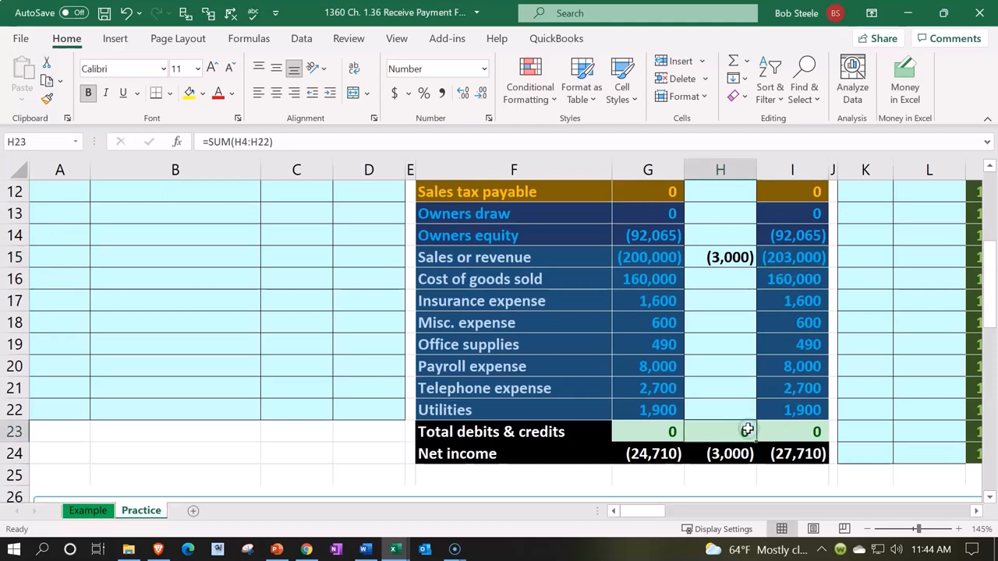
click(653, 453)
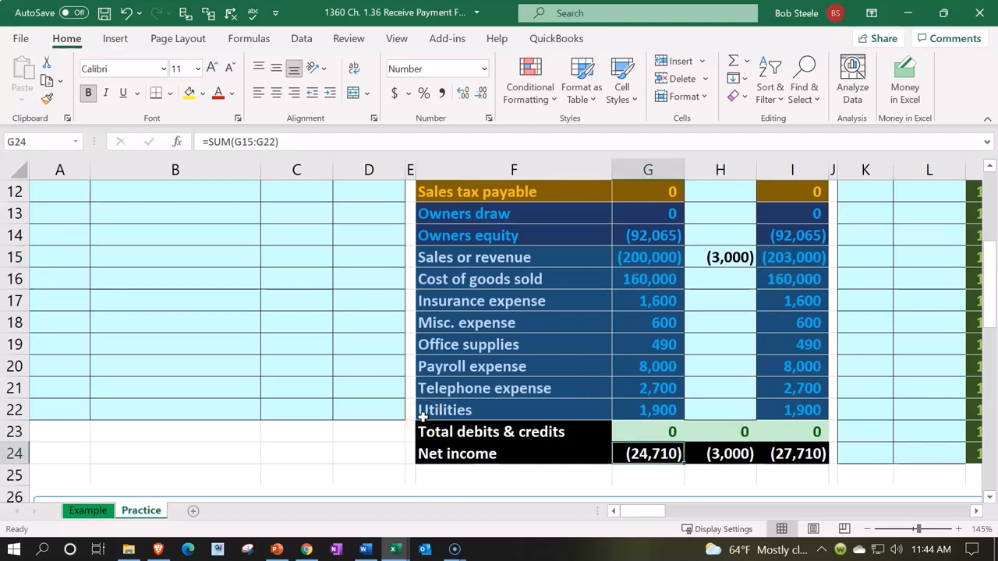
click(792, 452)
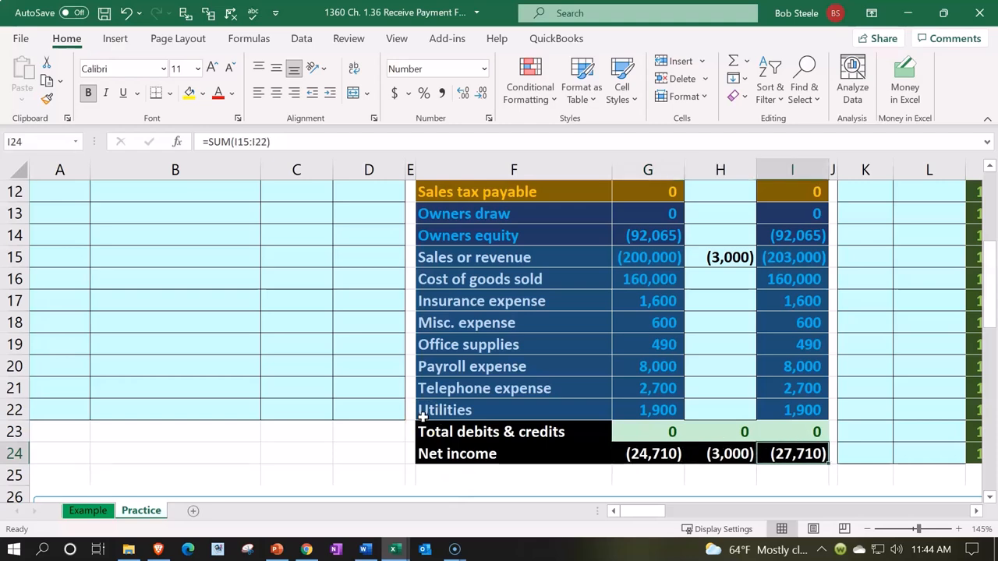
scroll(up, 3)
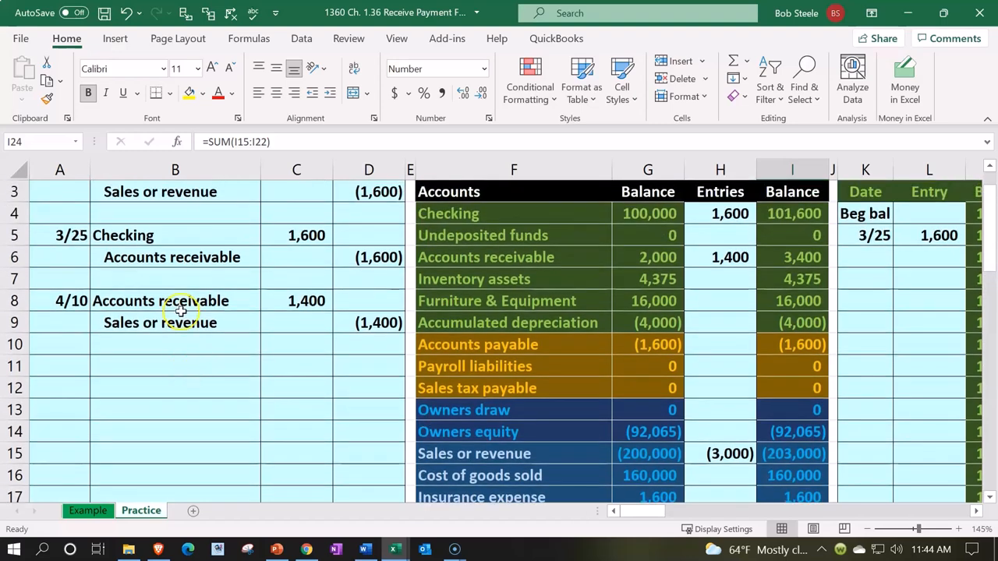
Link the Accounts receivable ledger entry in P19 to the journal's 1,400 debit in C8.
click(175, 300)
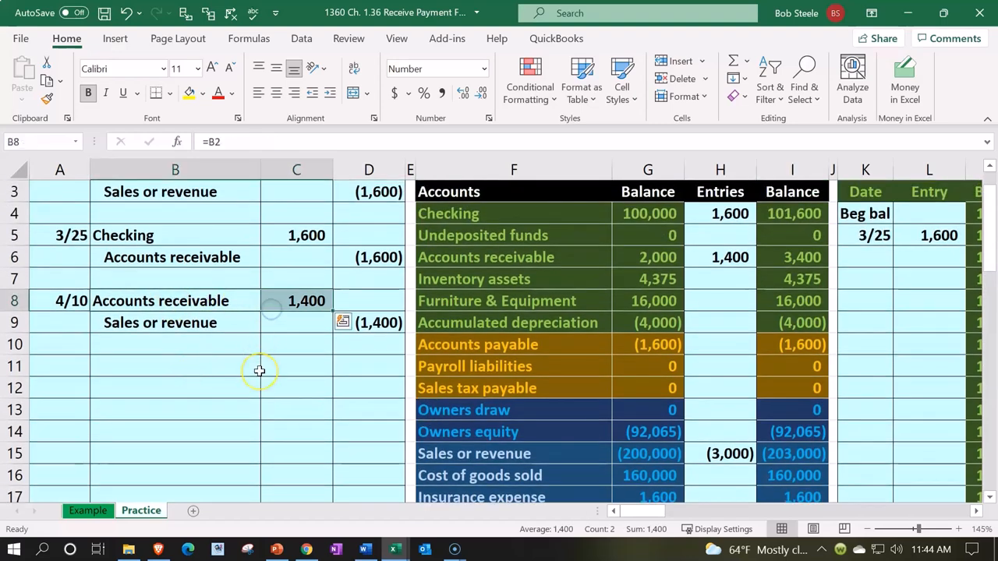
scroll(right, 3)
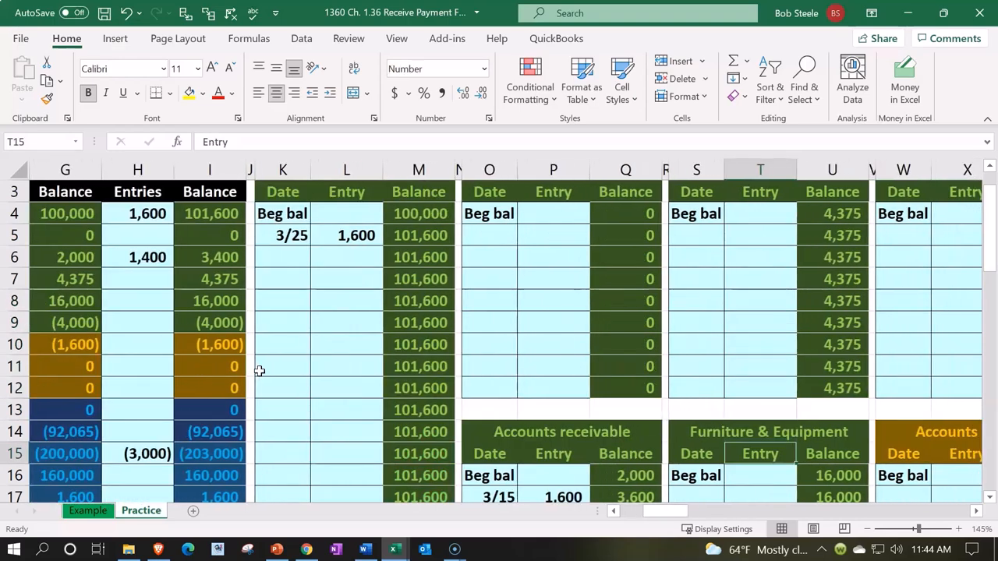
scroll(down, 3)
text(=)
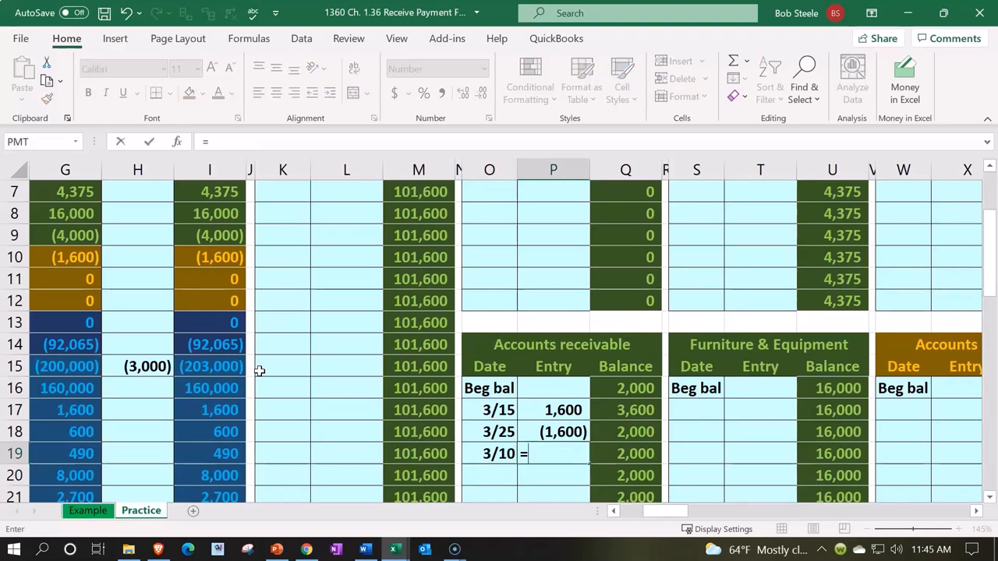
click(138, 453)
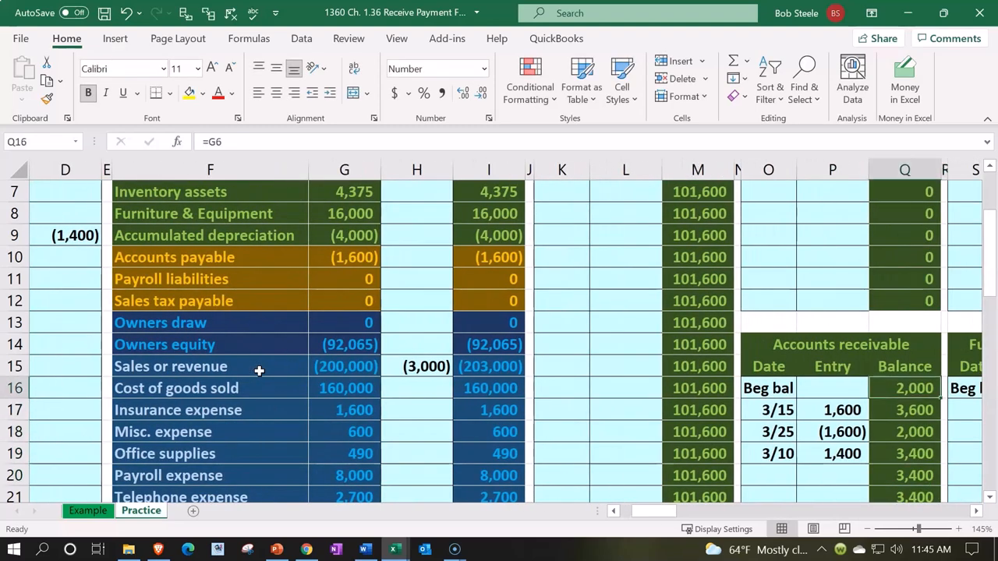
Check the ledger's 3/15 entry, running balance and 3/10 entry formulas.
click(832, 409)
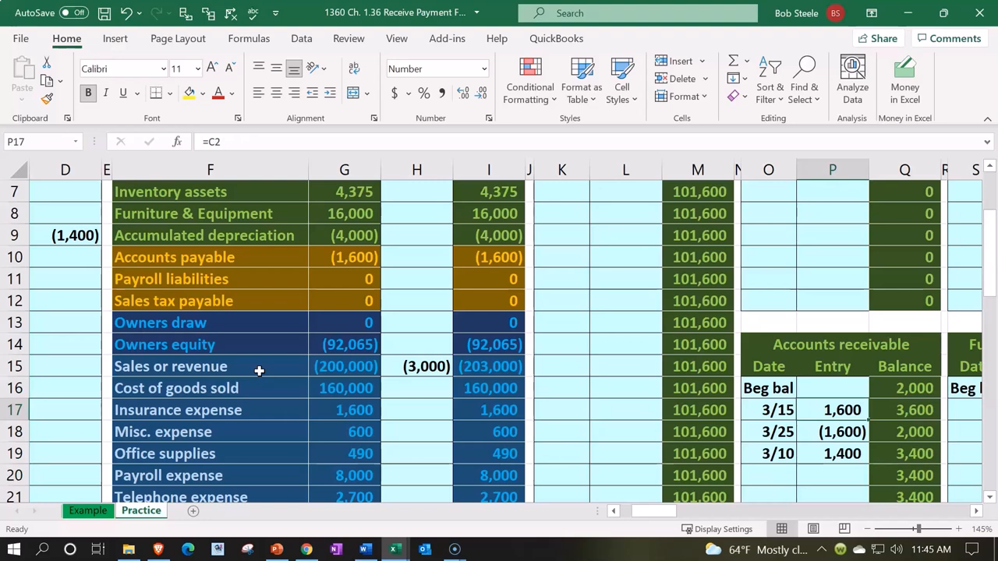
click(904, 409)
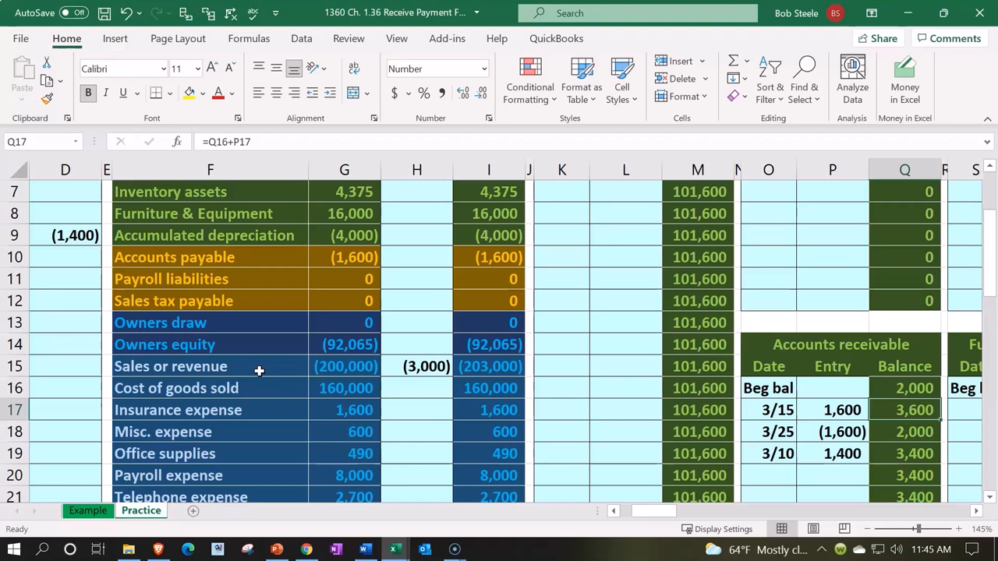
click(831, 431)
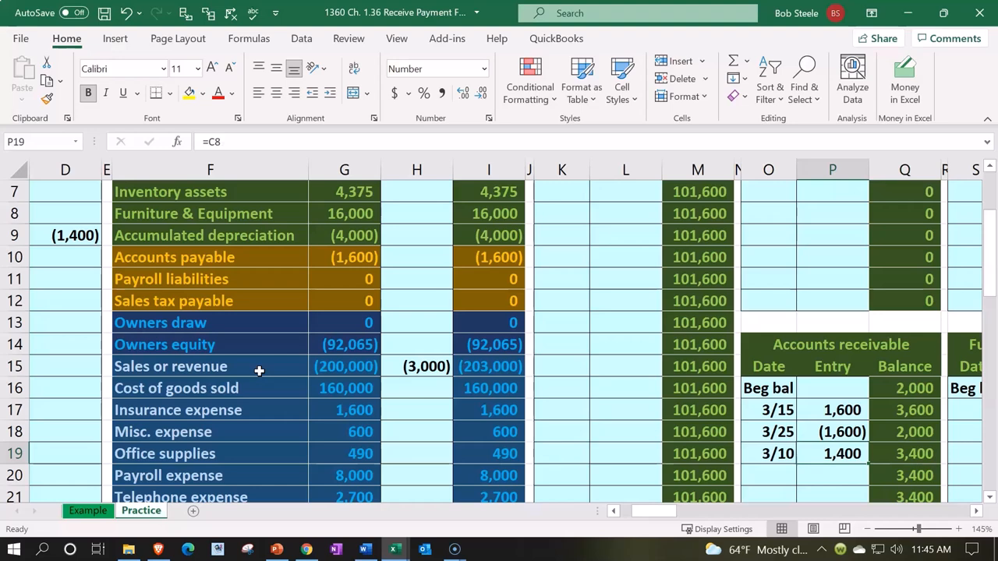
click(904, 453)
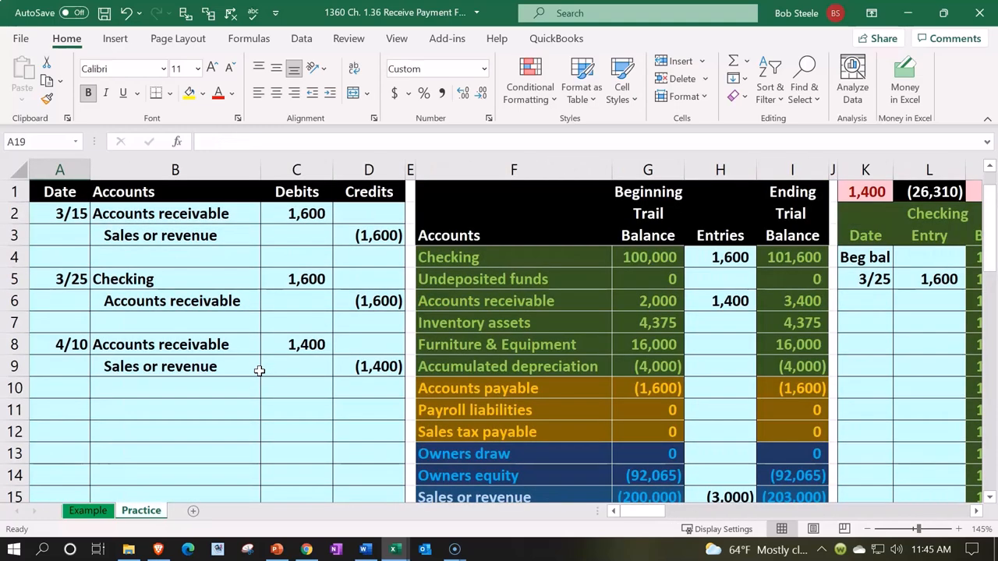
click(791, 301)
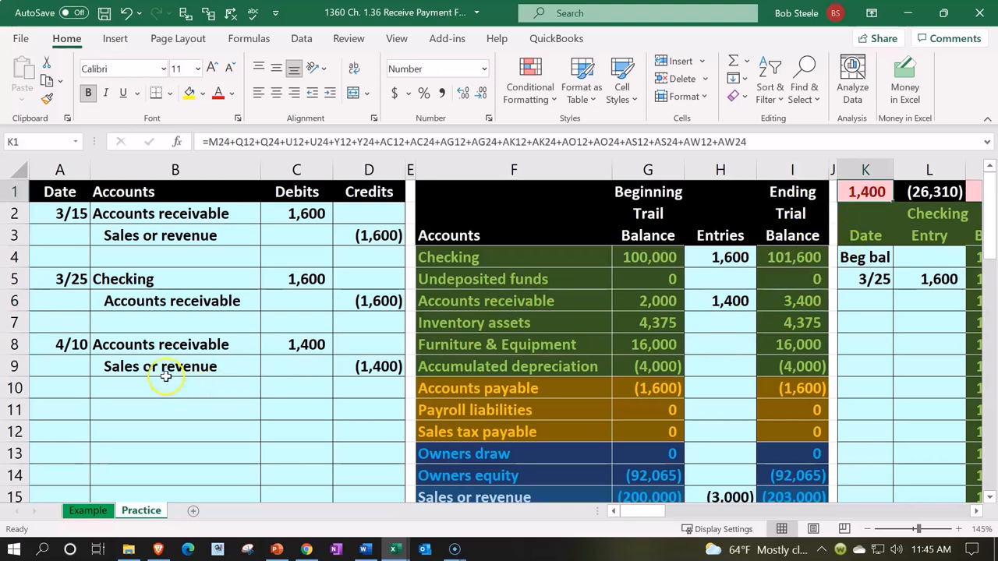
click(175, 365)
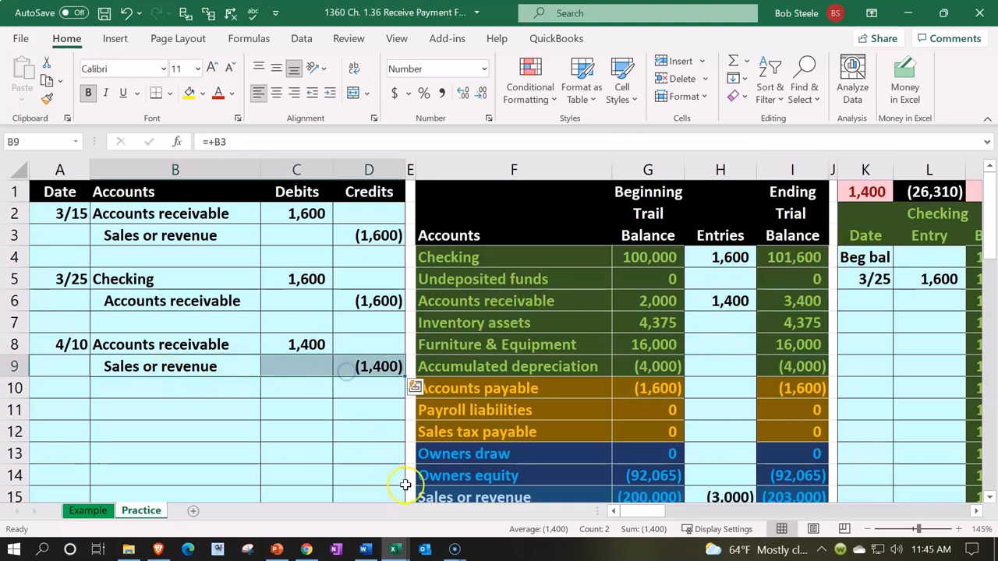
click(368, 367)
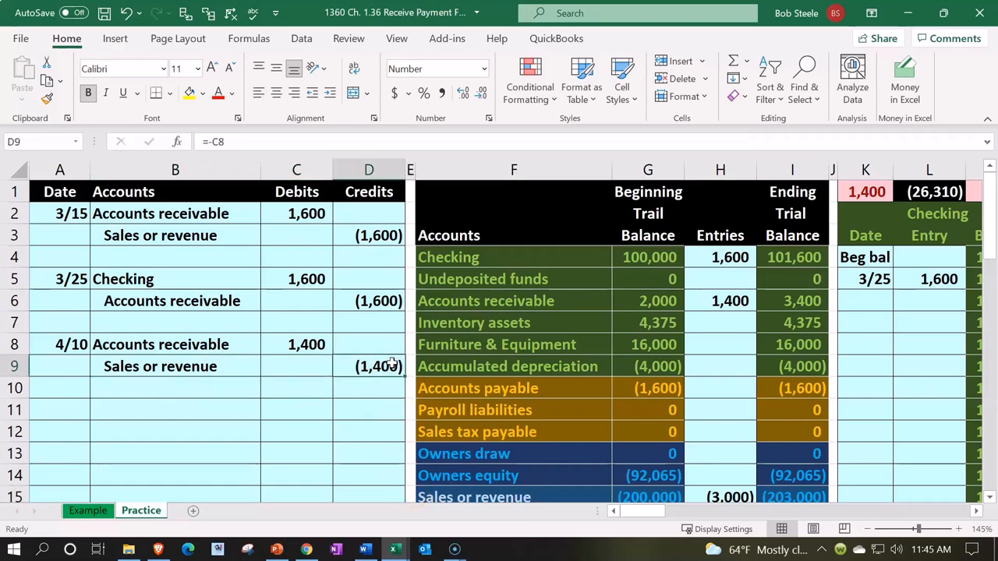
scroll(right, 3)
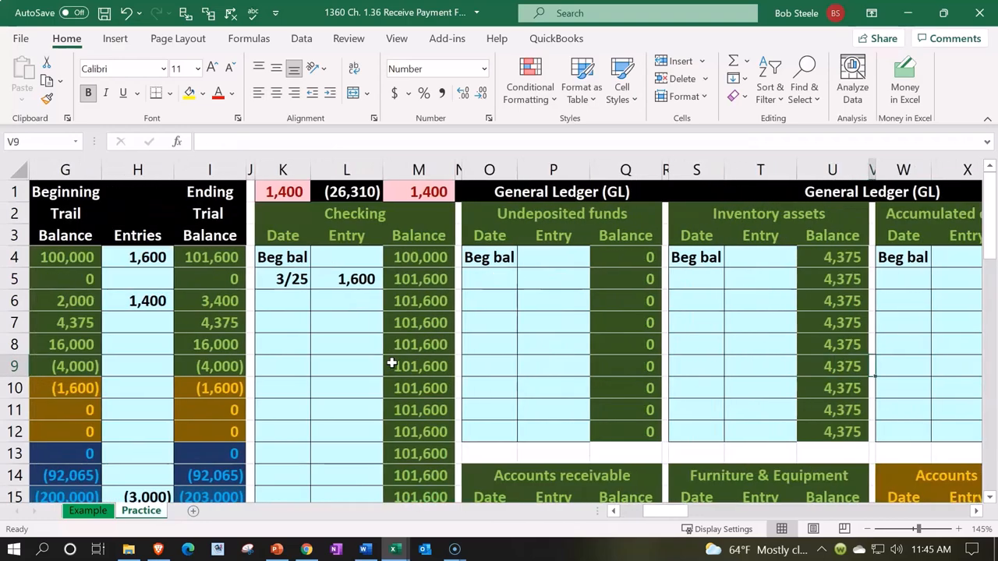
Enter date 4/10 in AI6 of the Sales or revenue ledger and begin its amount formula in AJ6.
scroll(right, 3)
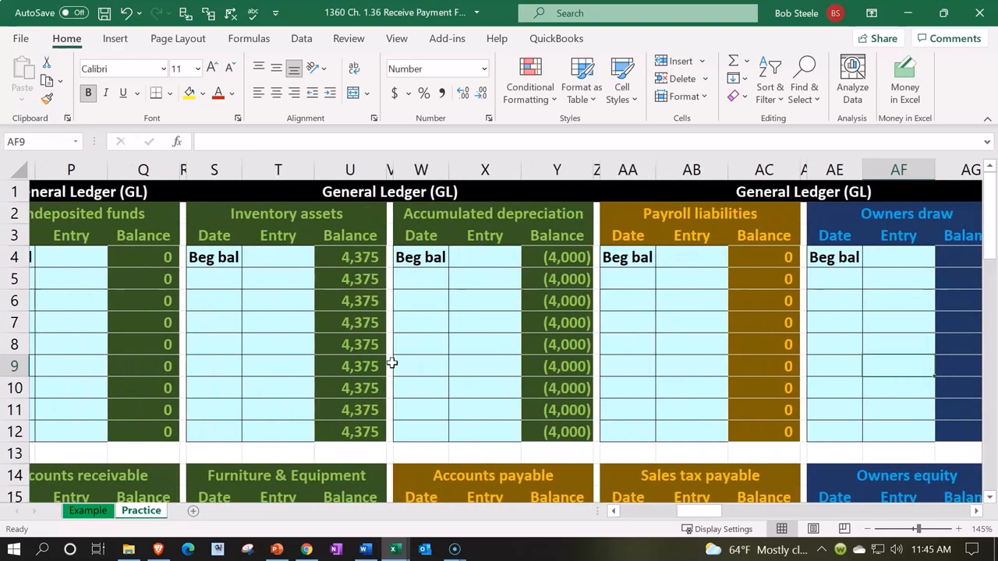
scroll(right, 3)
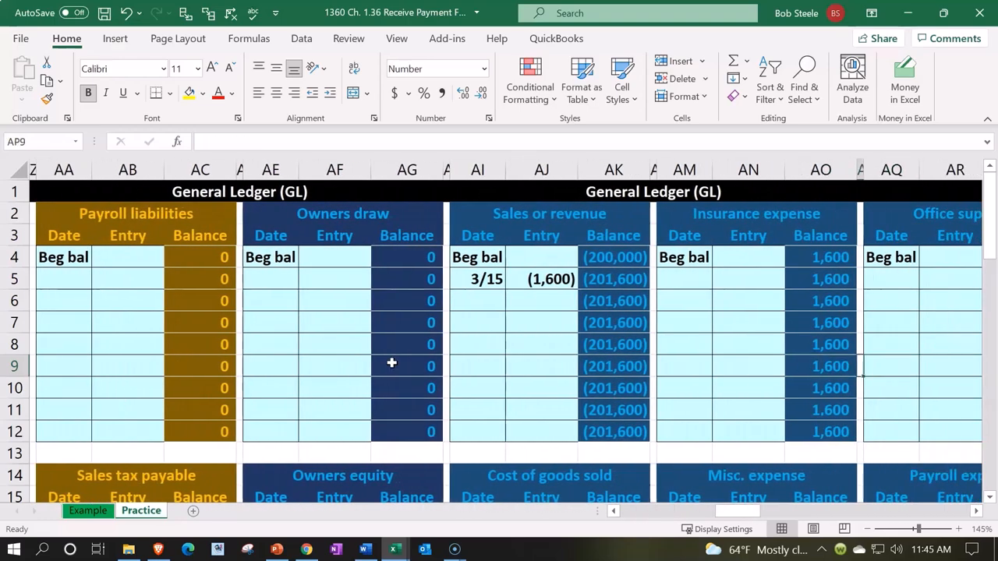
click(477, 300)
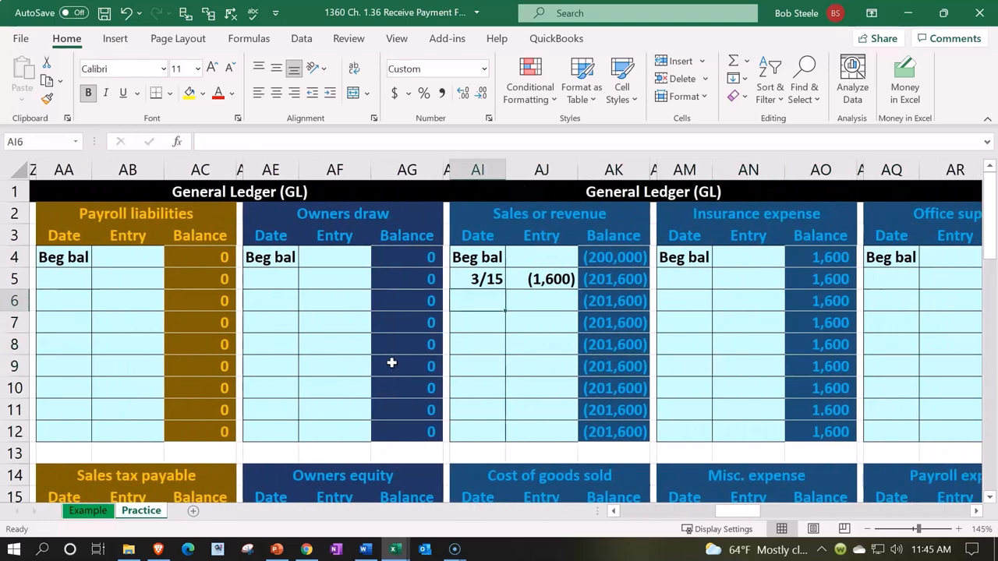
mouse_move(464, 329)
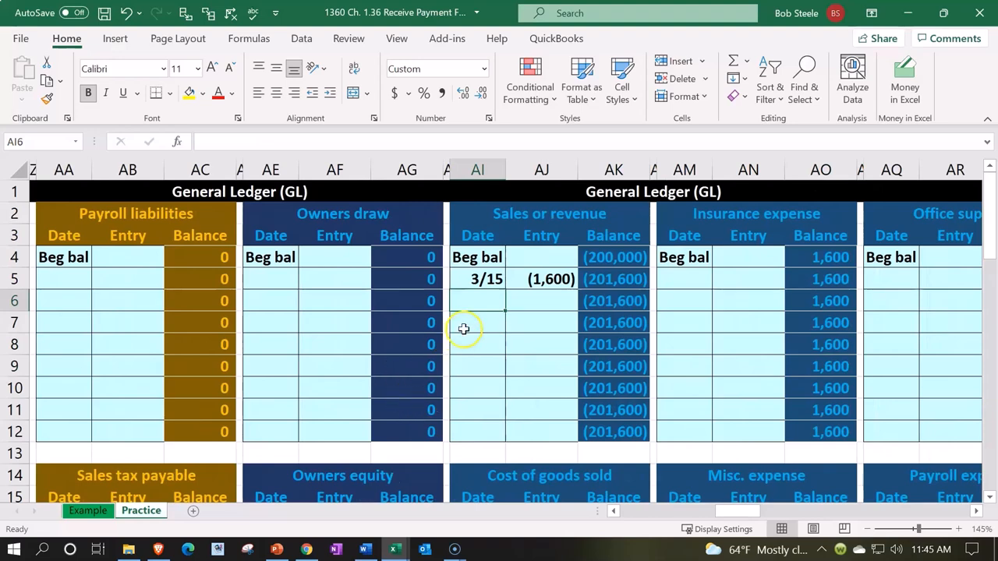
text(4/10)
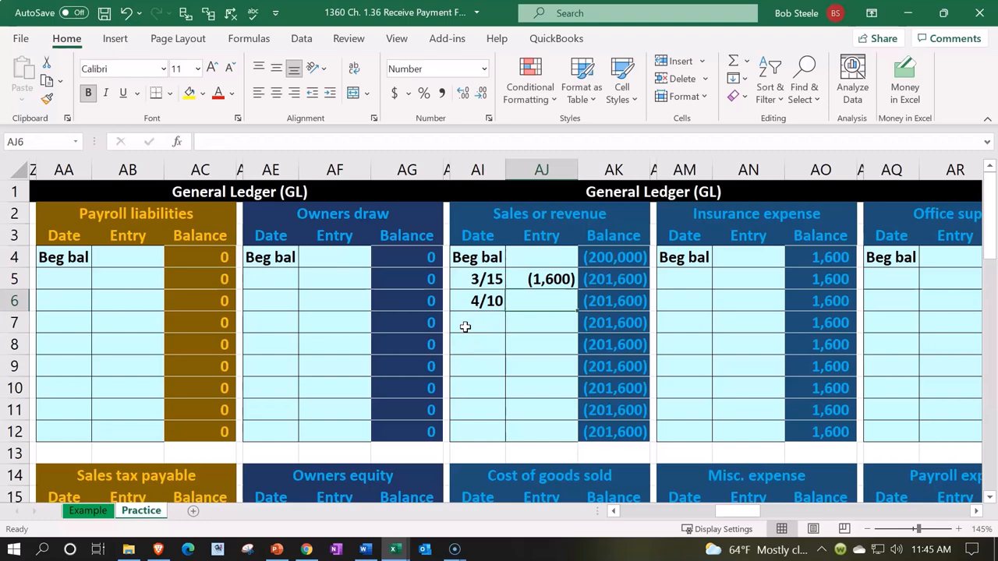
text(=S6)
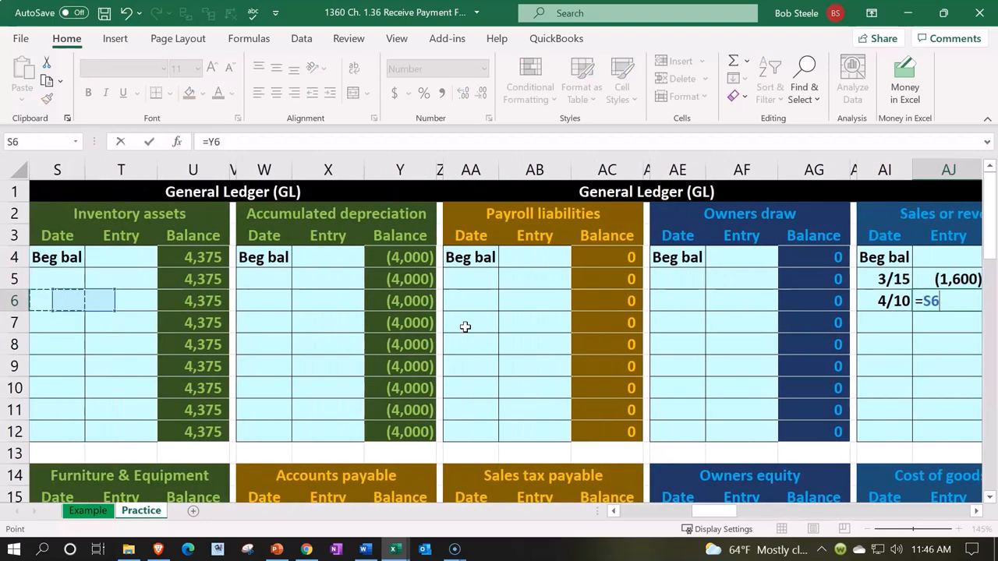
scroll(left, 3)
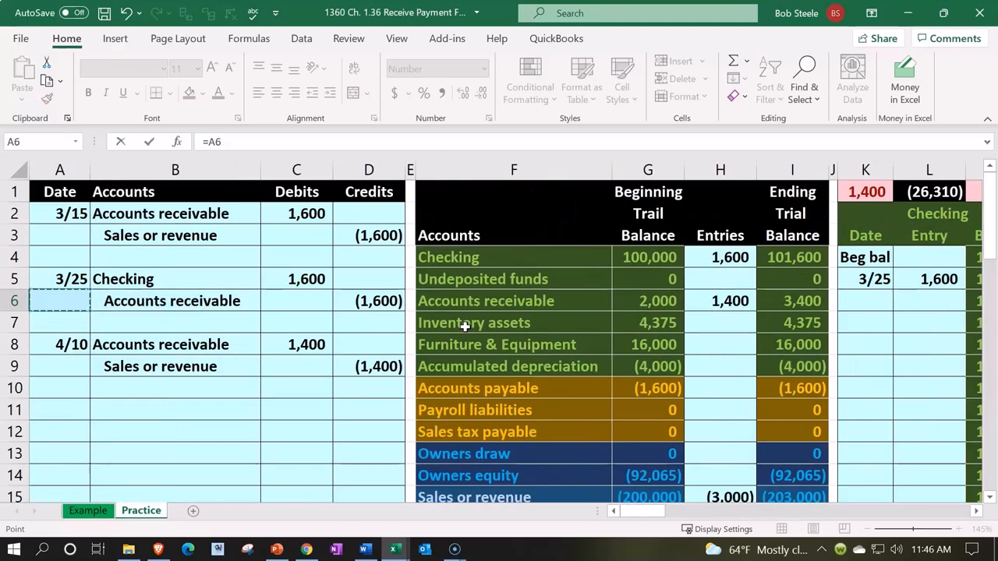
Complete the Sales or revenue 4/10 entry as =D9 and verify its beginning, 3/15 and balance formulas.
click(369, 365)
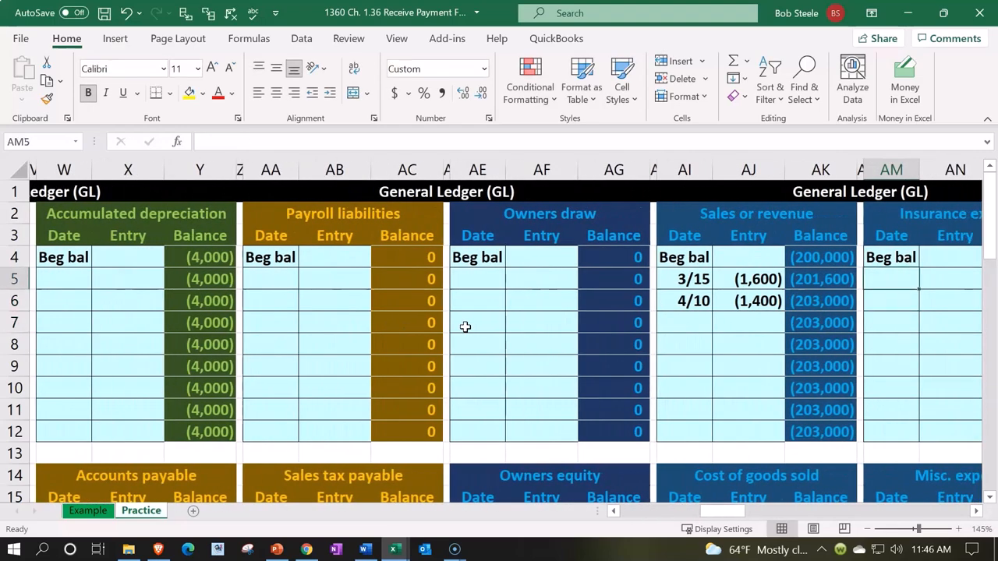
click(747, 300)
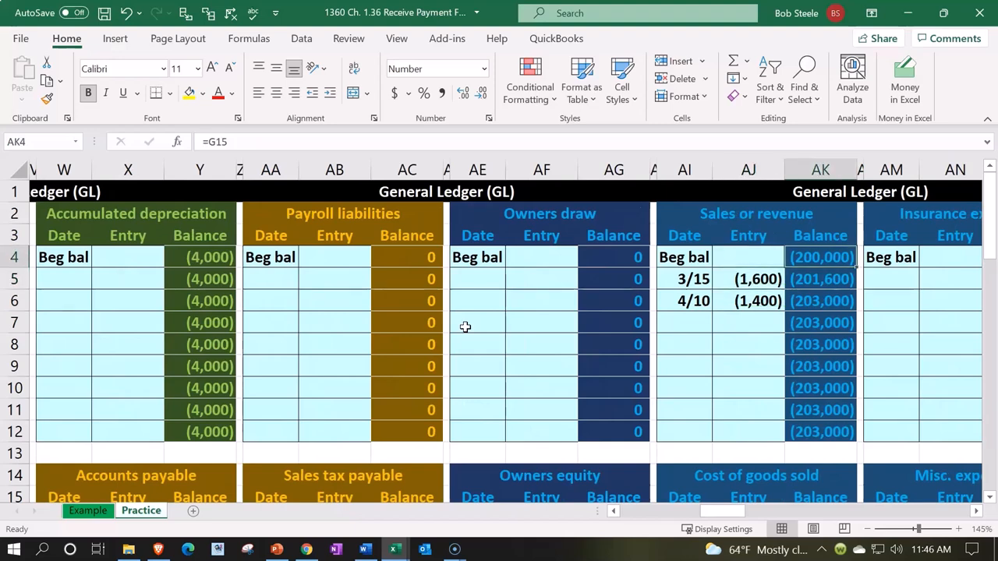
click(748, 278)
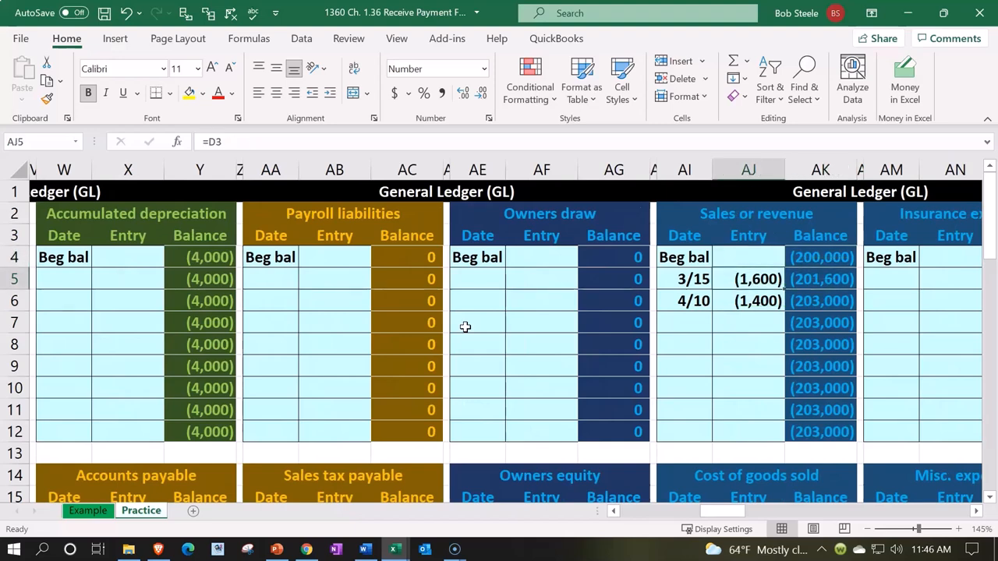
click(820, 278)
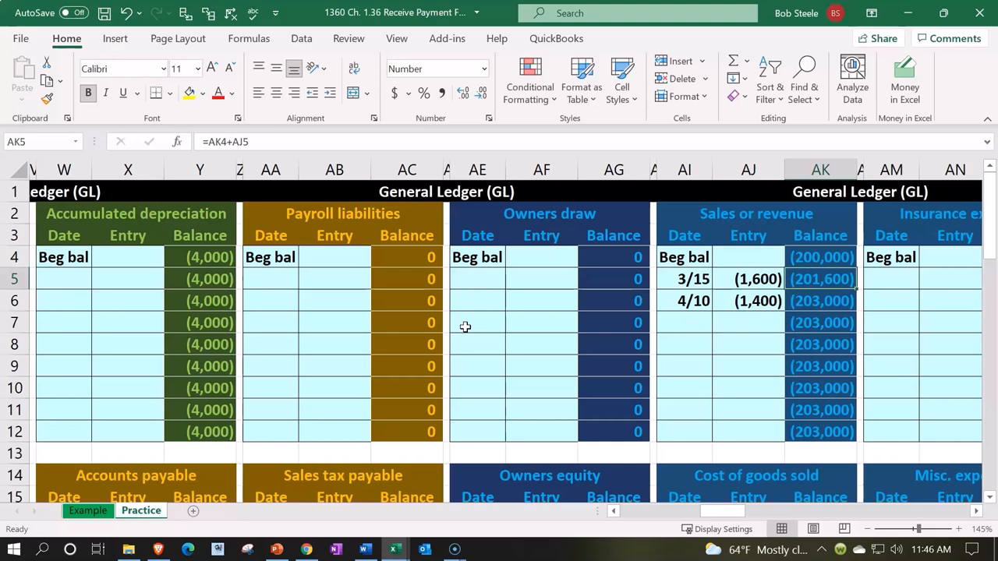
click(748, 300)
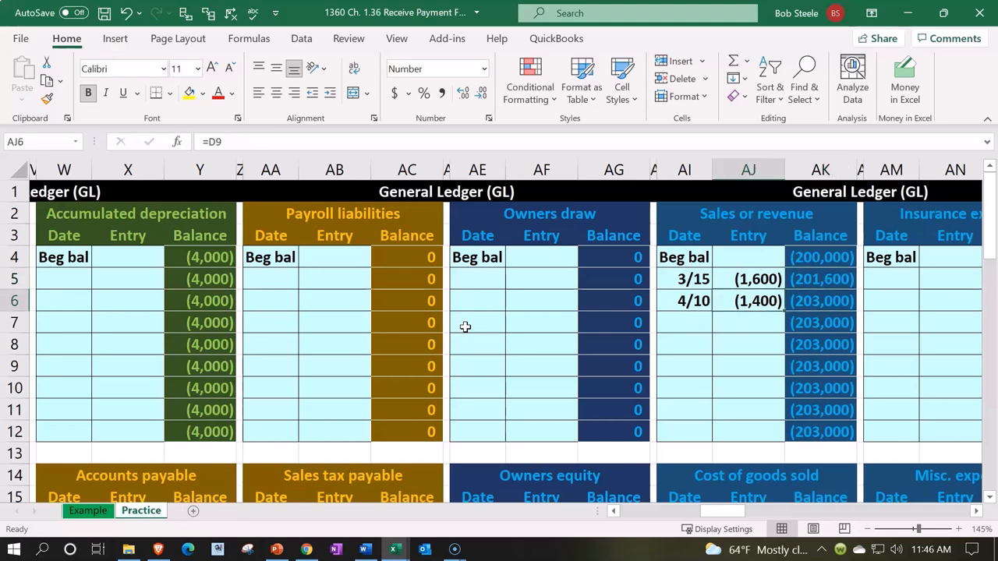
scroll(left, 3)
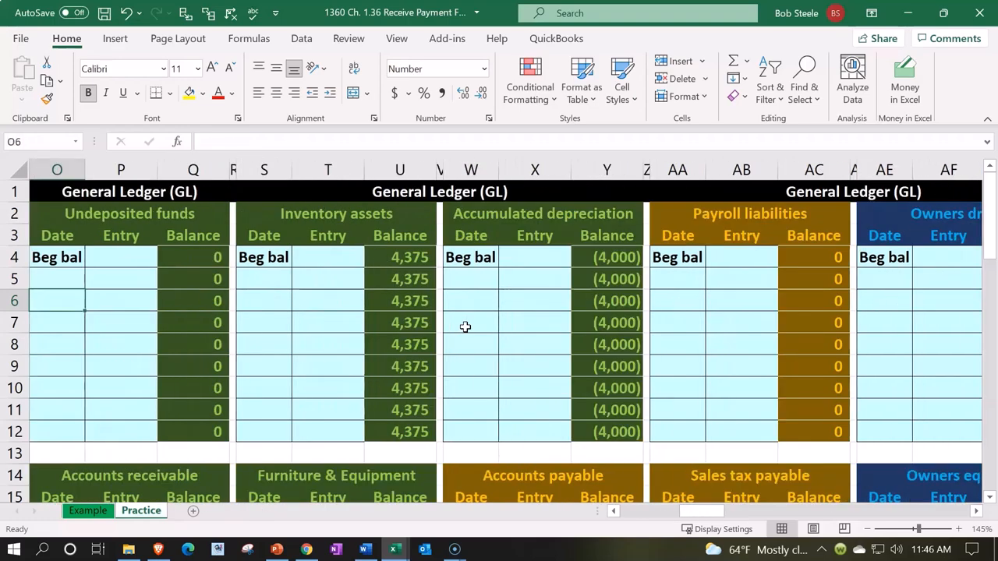
scroll(left, 3)
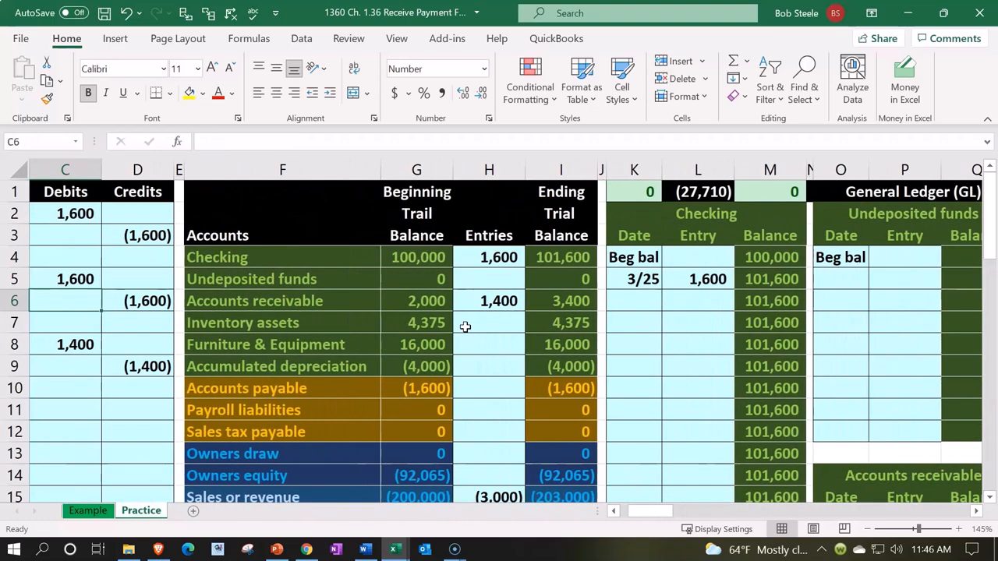